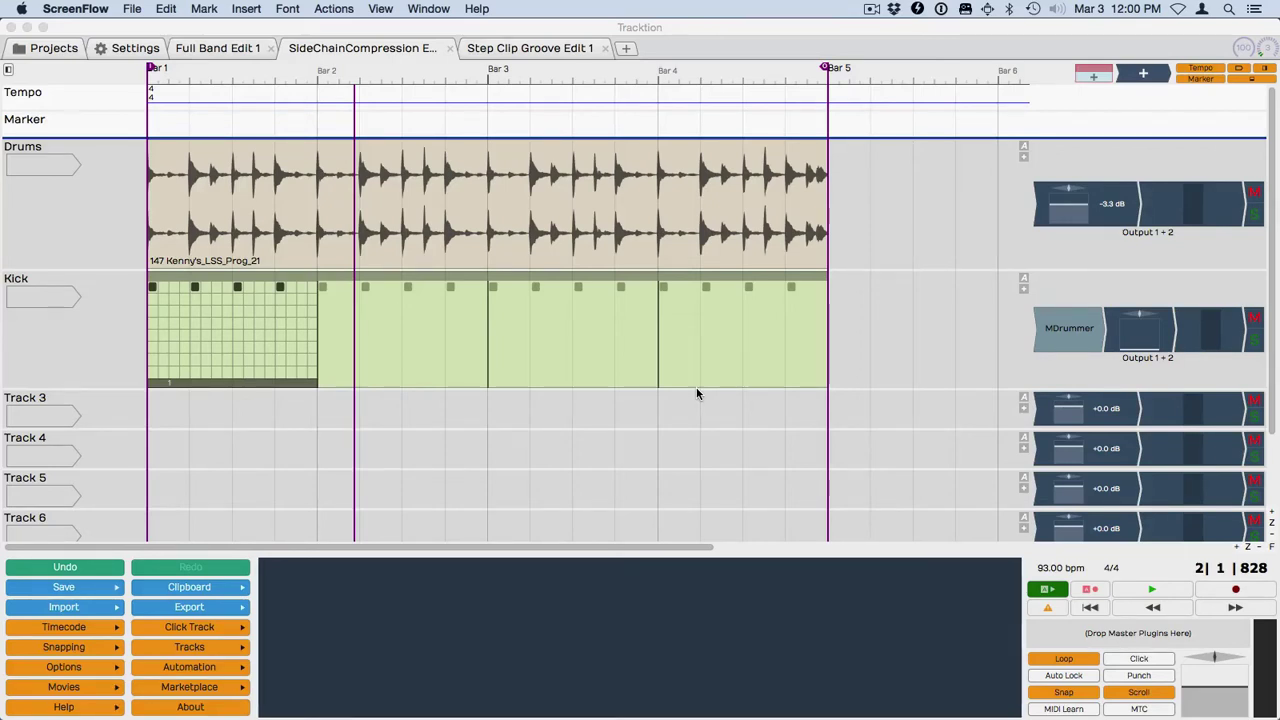
pyautogui.moveTo(777, 395)
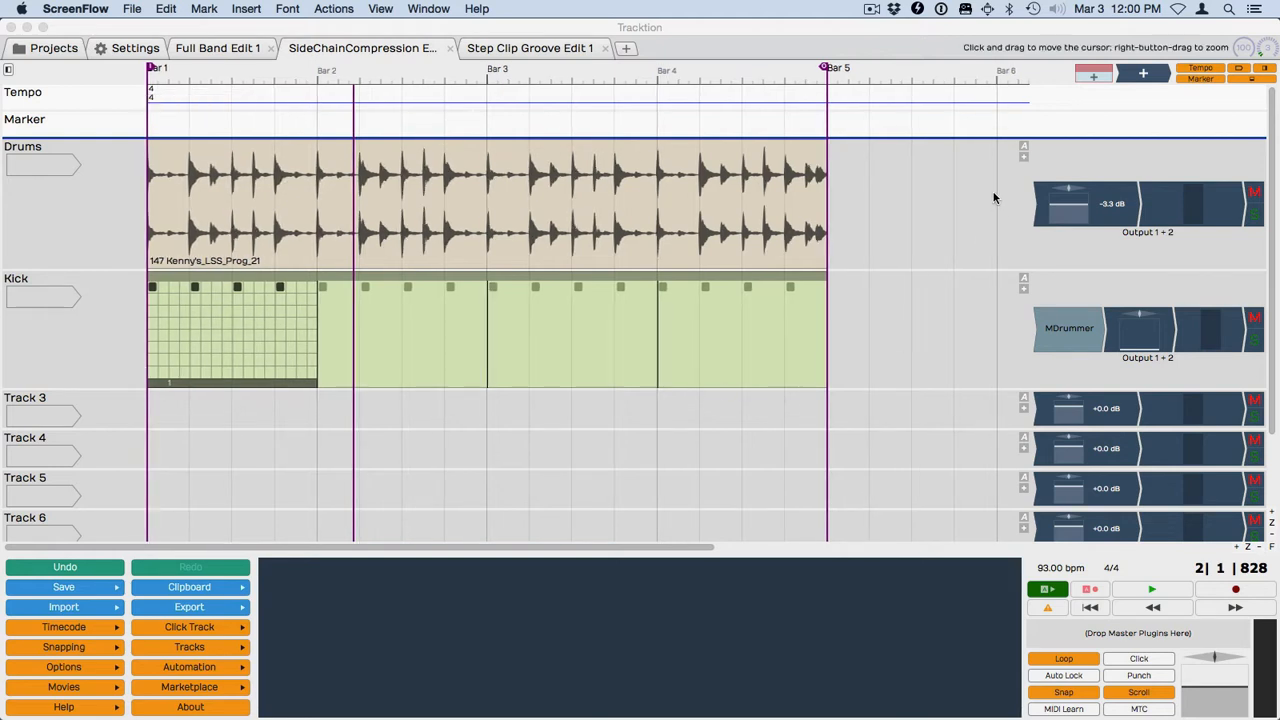
pyautogui.moveTo(1148, 140)
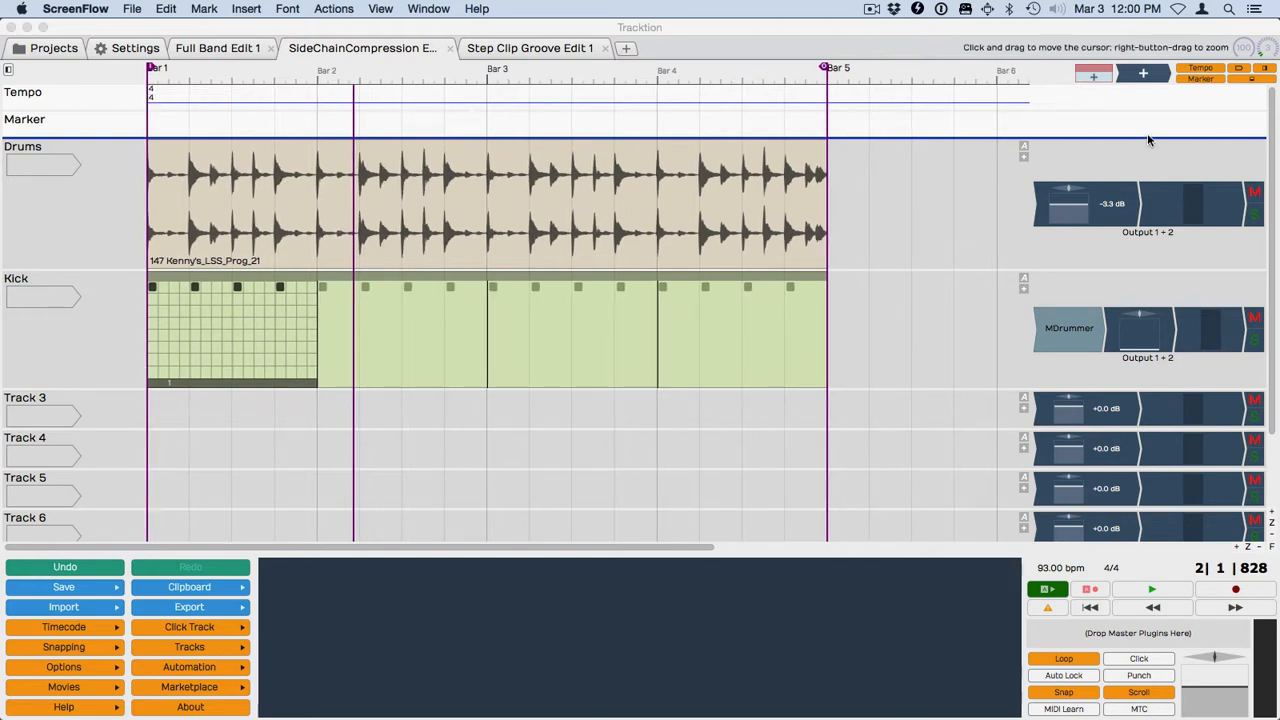
pyautogui.moveTo(1141, 74)
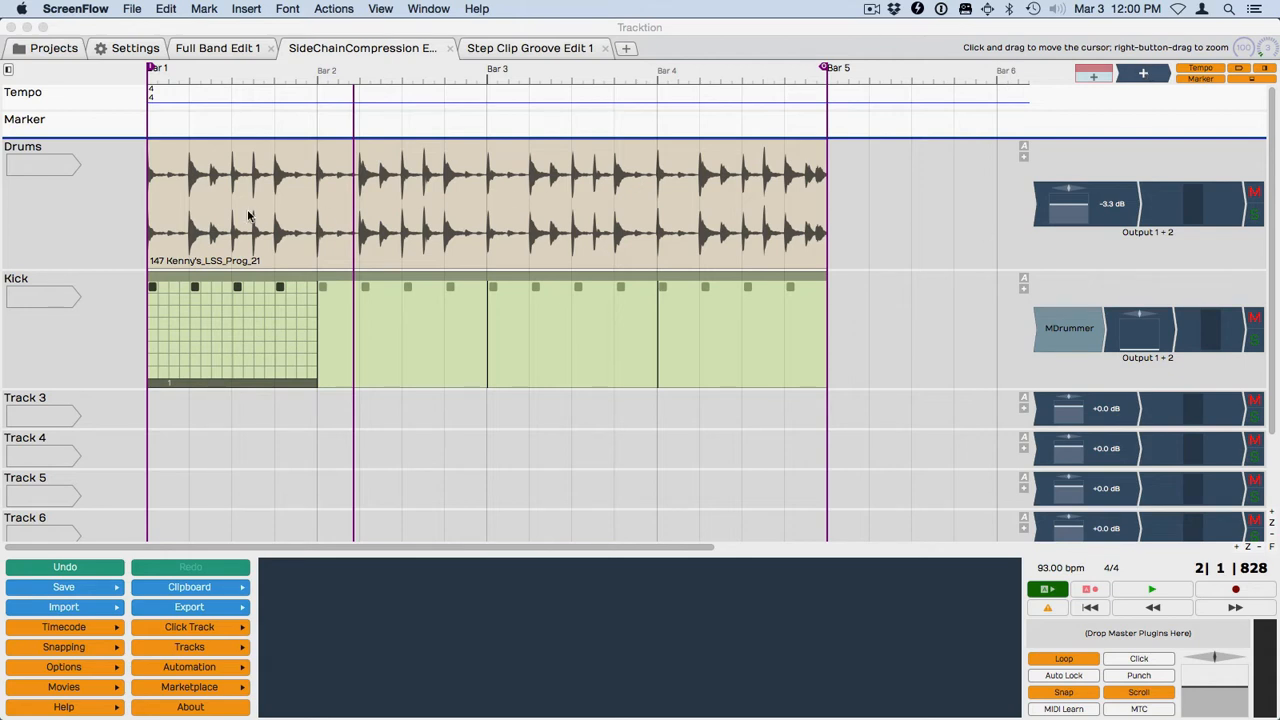
# Add a New Rack empty rack filter to the Drums track from the built-in plugins
pyautogui.click(1178, 591)
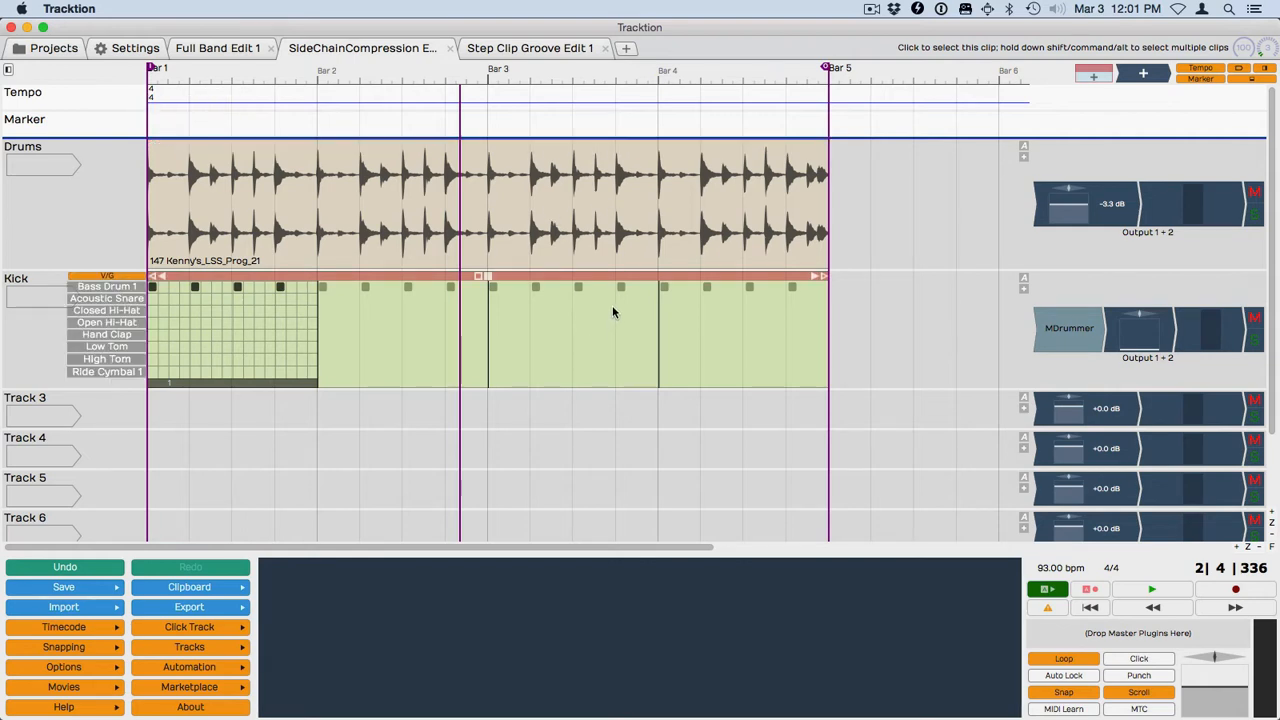
pyautogui.moveTo(599, 333)
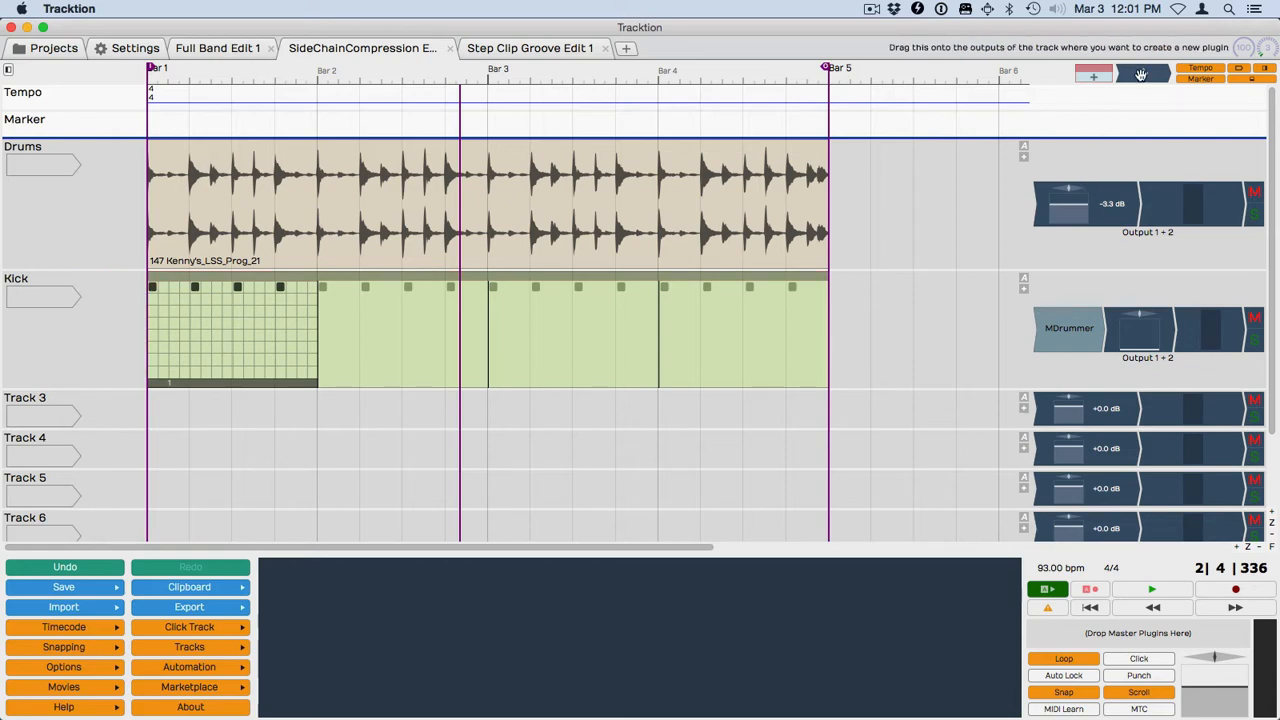
pyautogui.click(1141, 73)
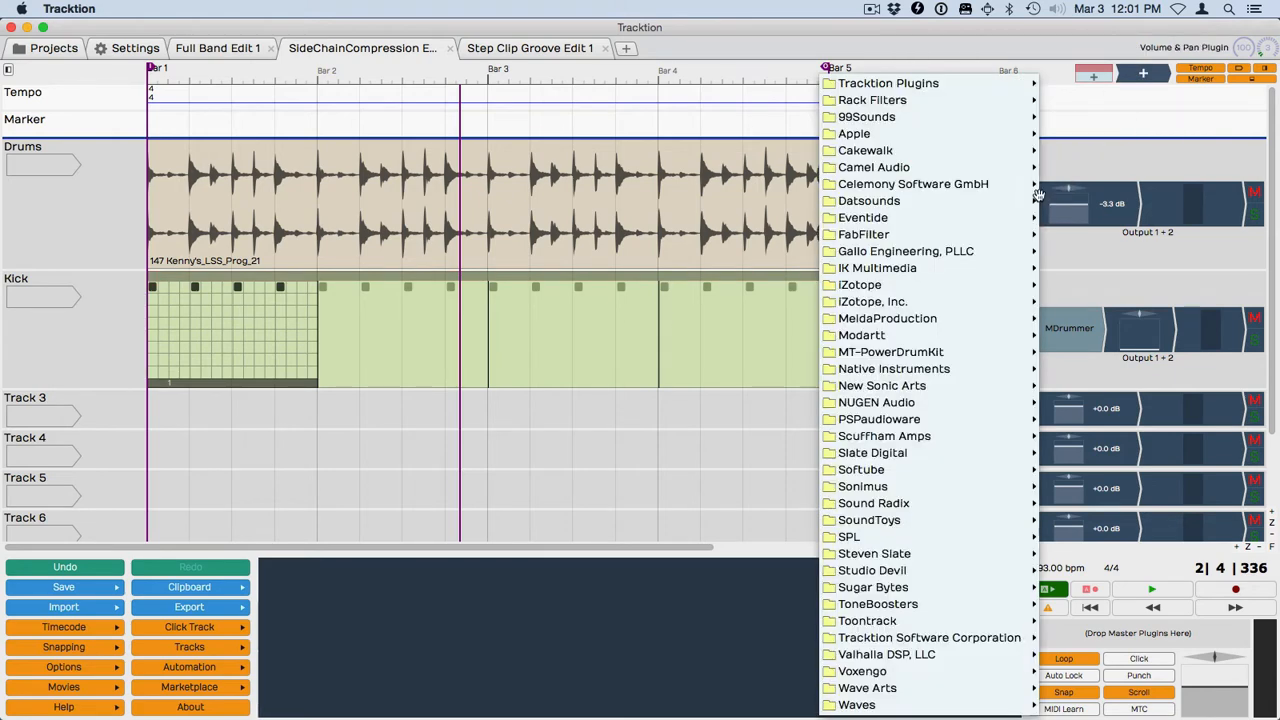
pyautogui.click(888, 83)
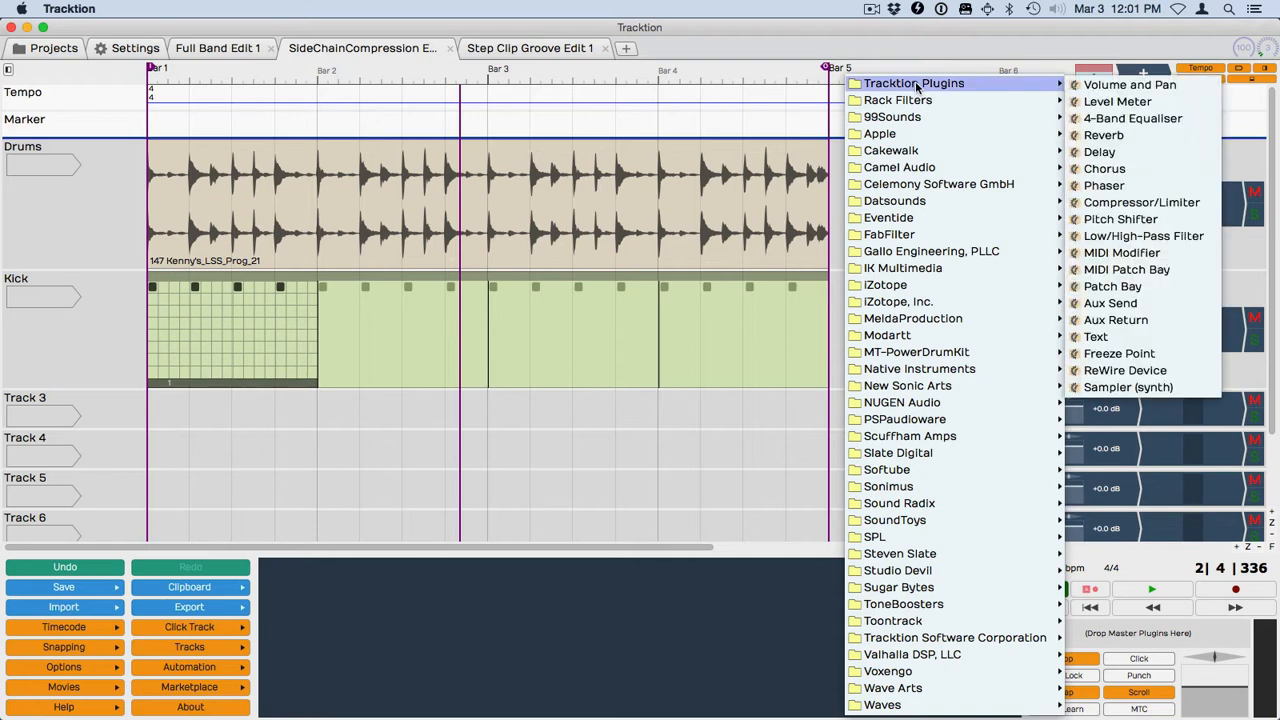
pyautogui.moveTo(914, 86)
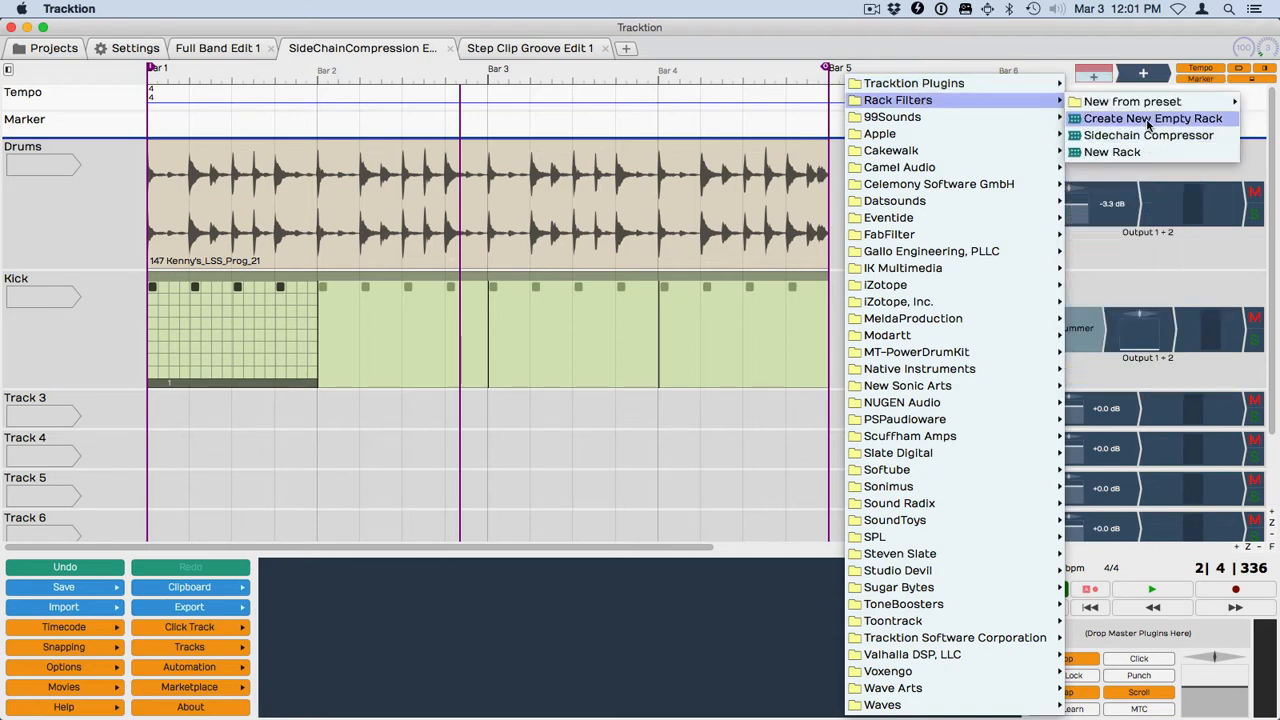
pyautogui.click(1150, 118)
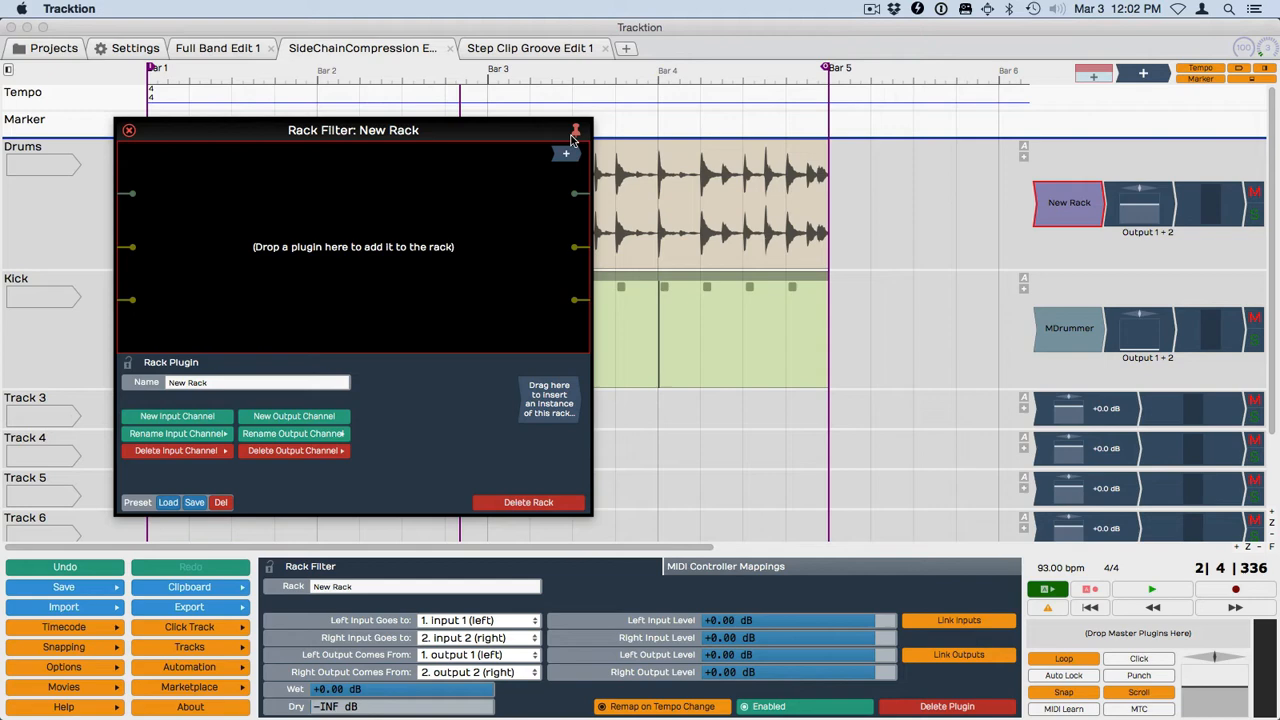
# Auto-connect the compressor to the rack inputs and outputs and centre it
pyautogui.moveTo(353, 130); pyautogui.dragTo(436, 105)
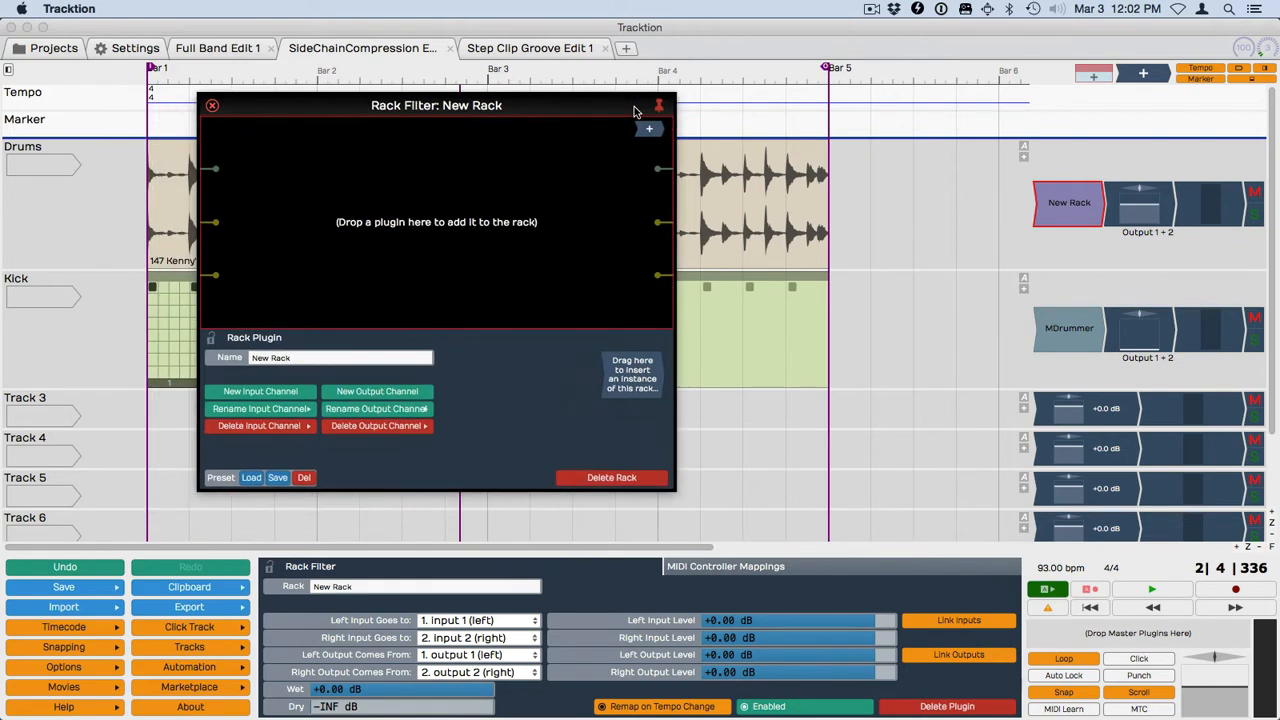
pyautogui.moveTo(648, 130)
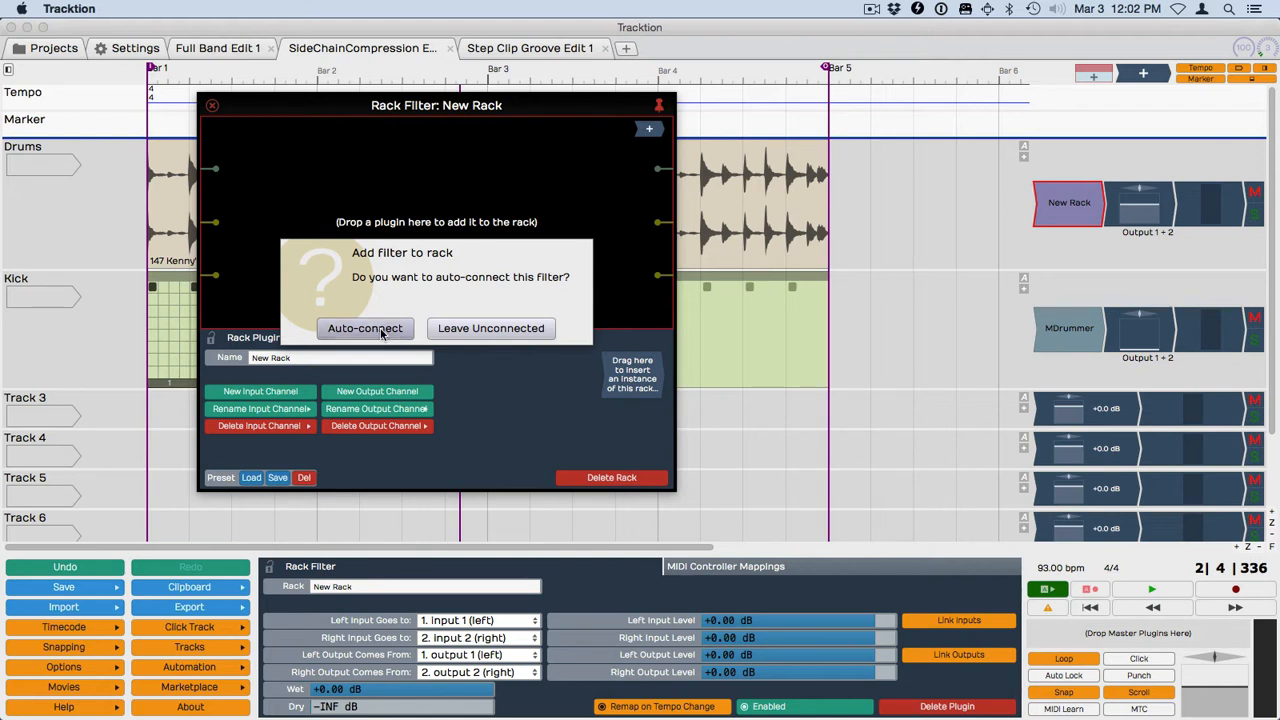
pyautogui.click(365, 328)
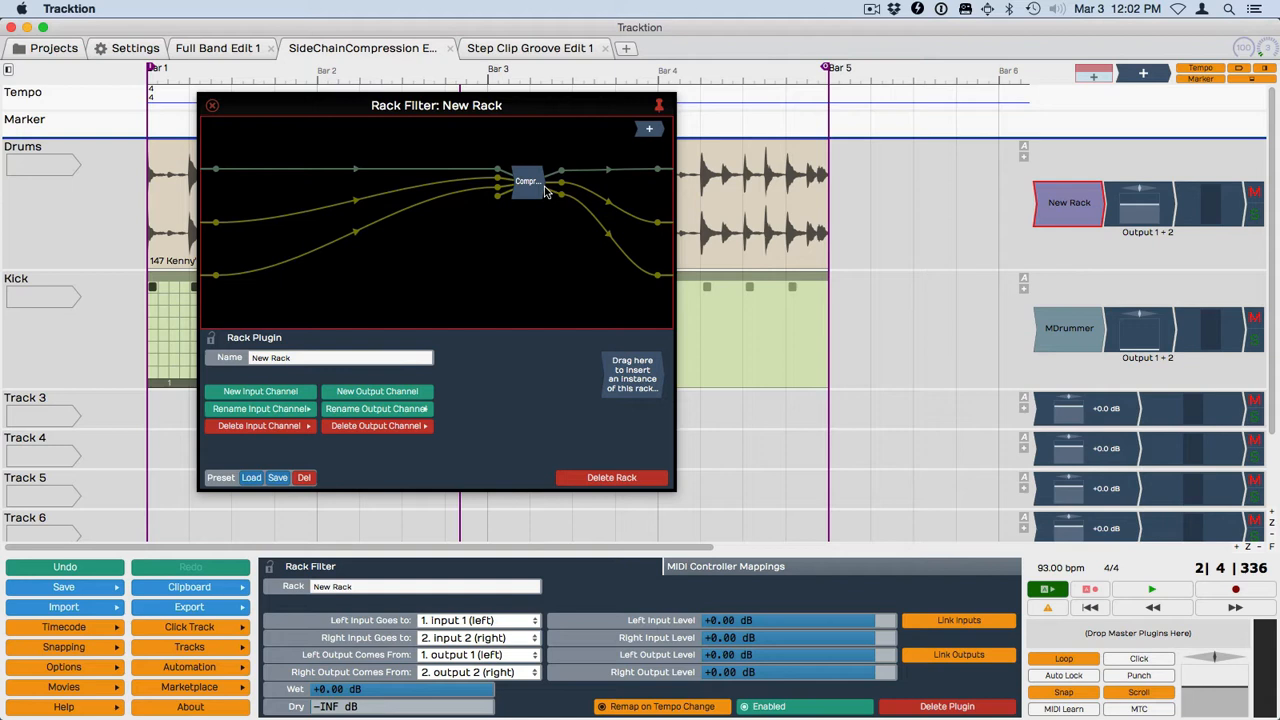
pyautogui.moveTo(527, 181); pyautogui.dragTo(442, 218)
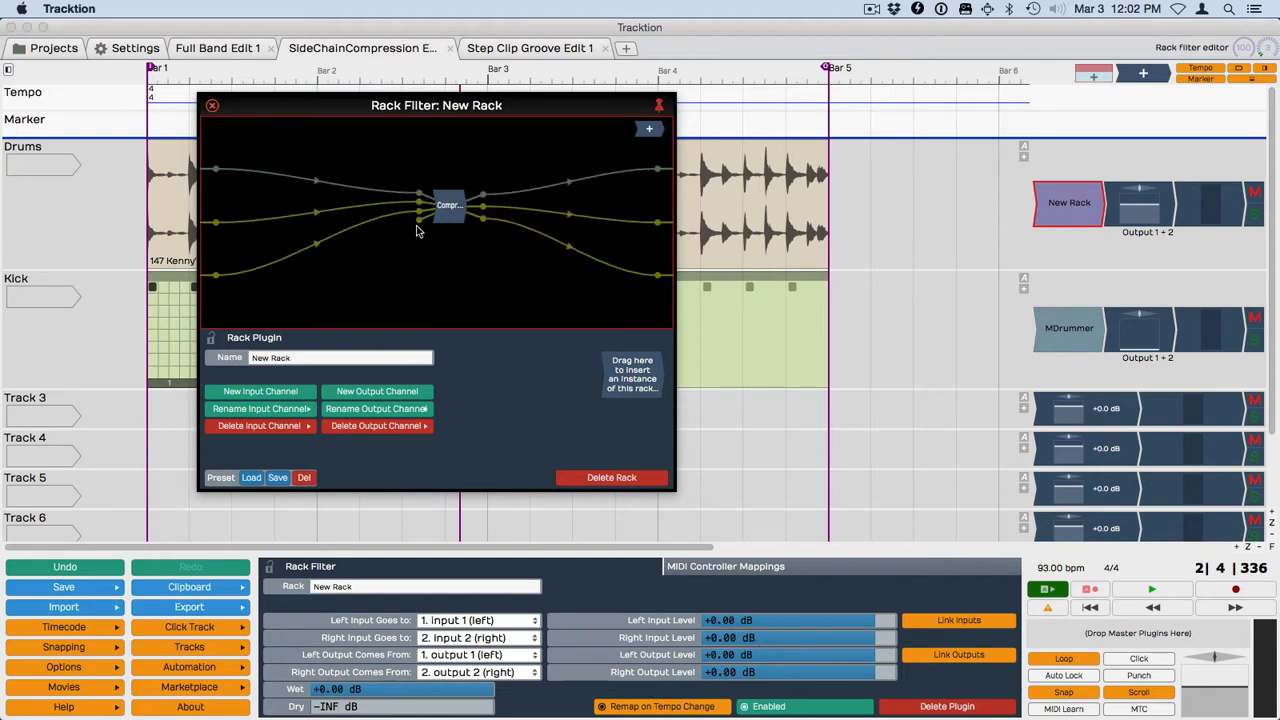
pyautogui.moveTo(341, 229)
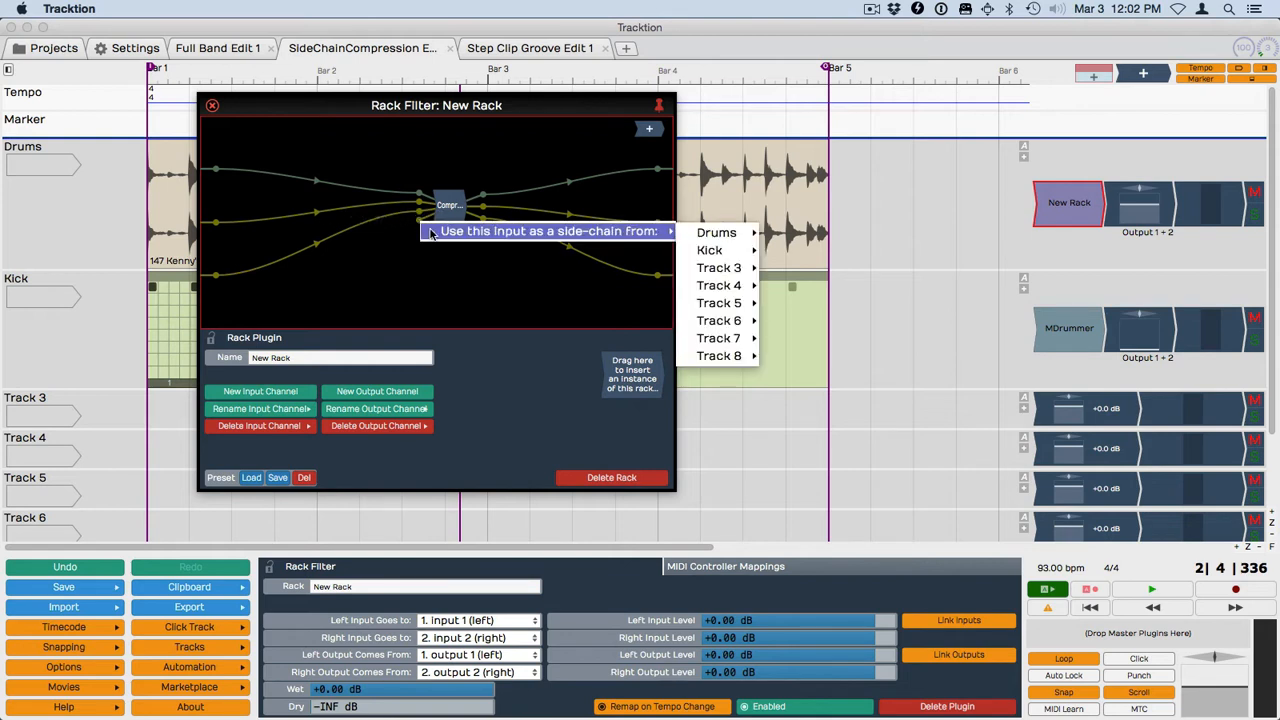
pyautogui.moveTo(710, 250)
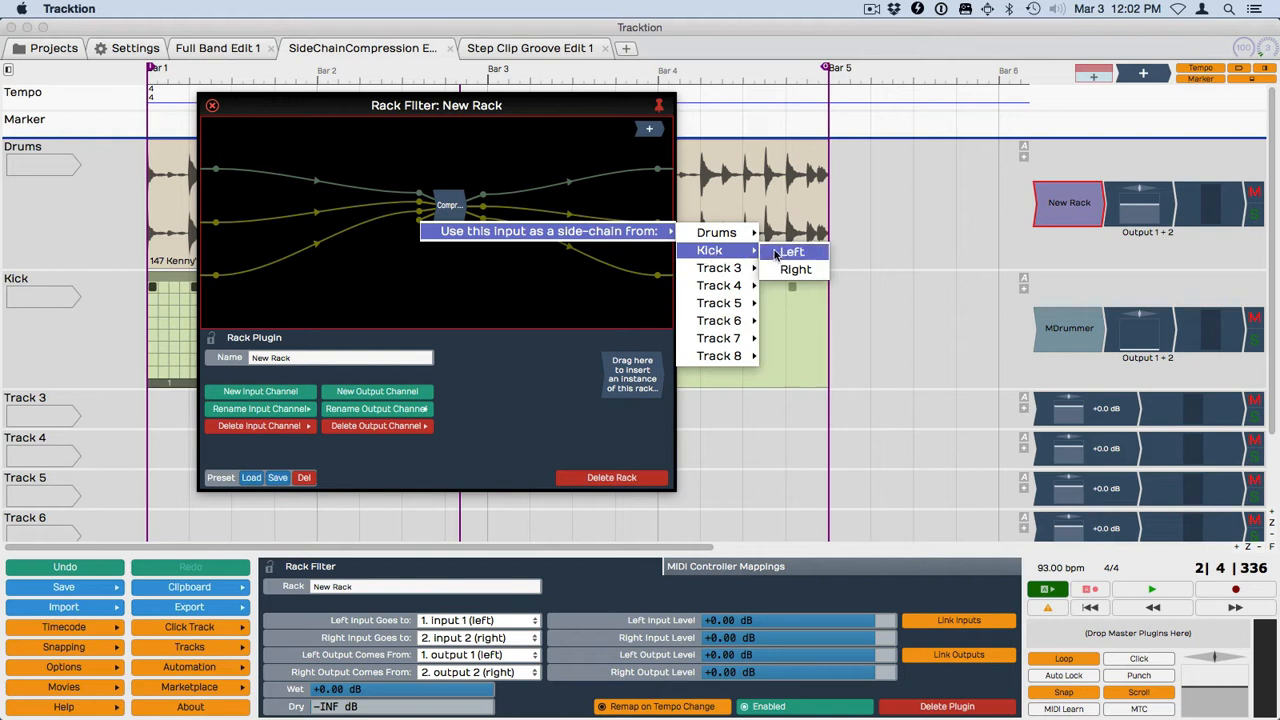
# Side-chain the compressor input from Kick's left channel, then close the rack editor
pyautogui.click(792, 251)
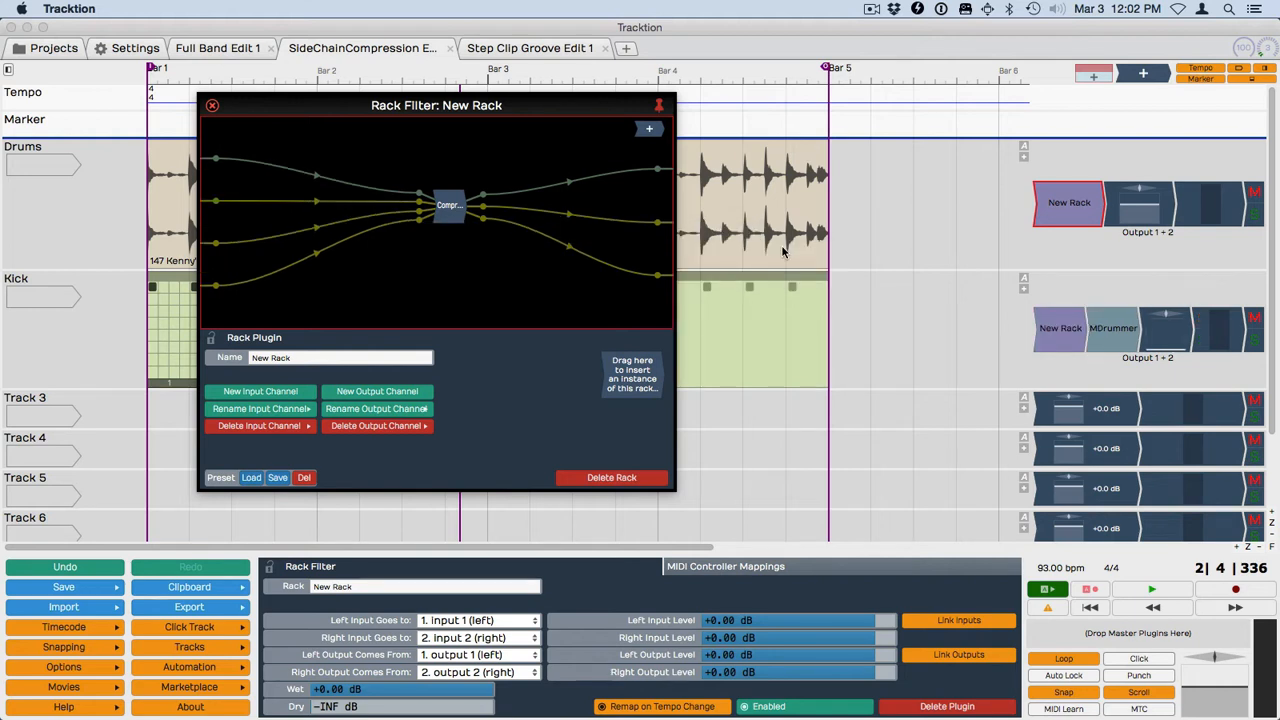
pyautogui.moveTo(200, 126)
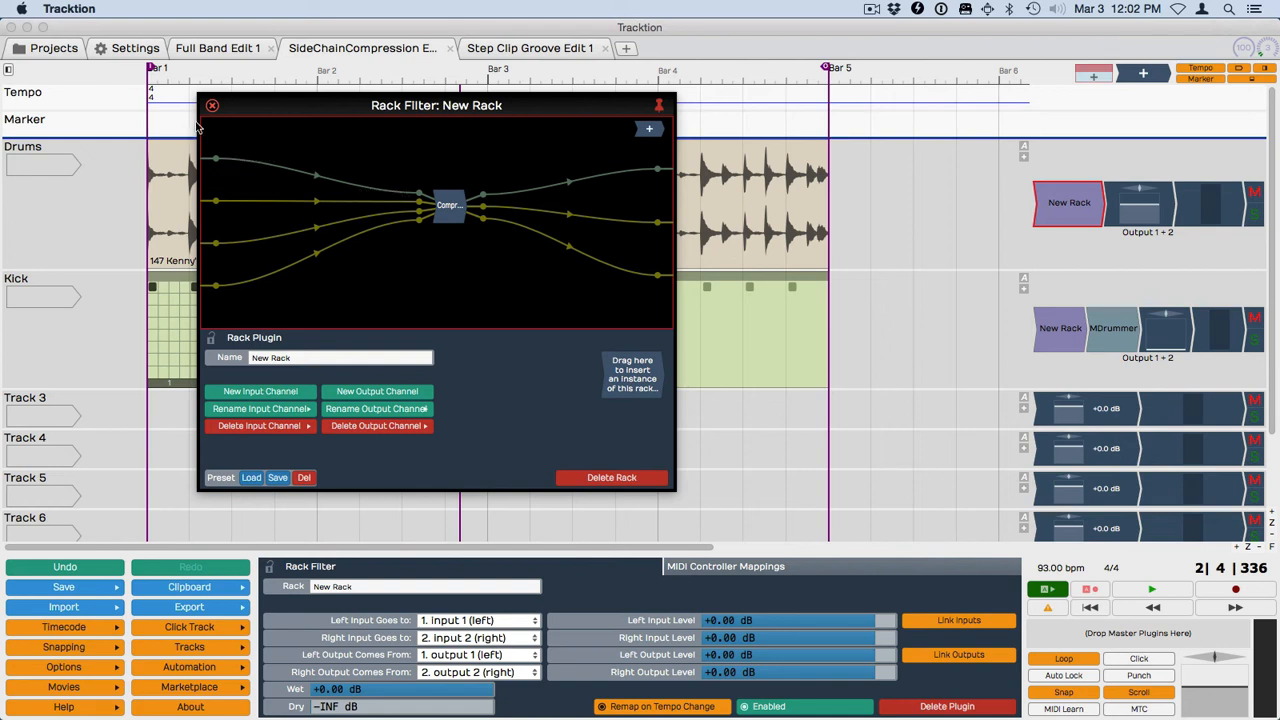
pyautogui.click(216, 105)
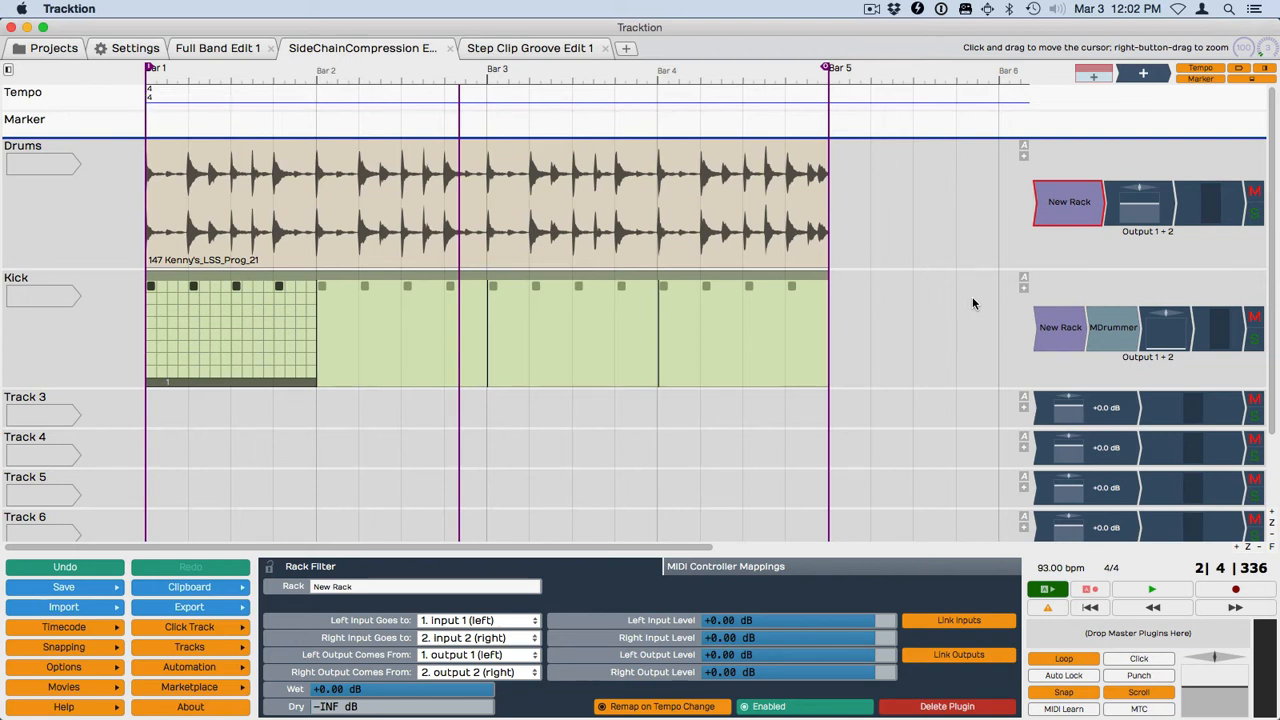
pyautogui.moveTo(1171, 375)
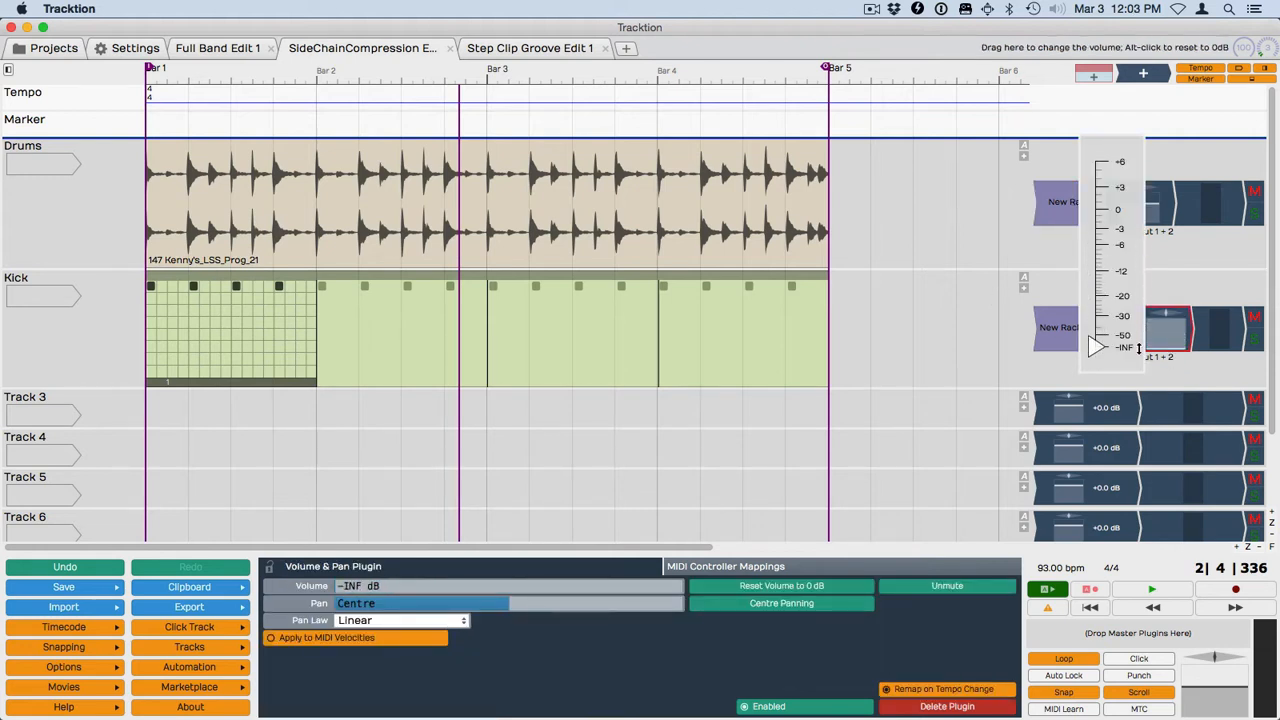
# Pull the Kick track's volume fader down to -INF dB
pyautogui.moveTo(1095, 345); pyautogui.dragTo(1095, 238)
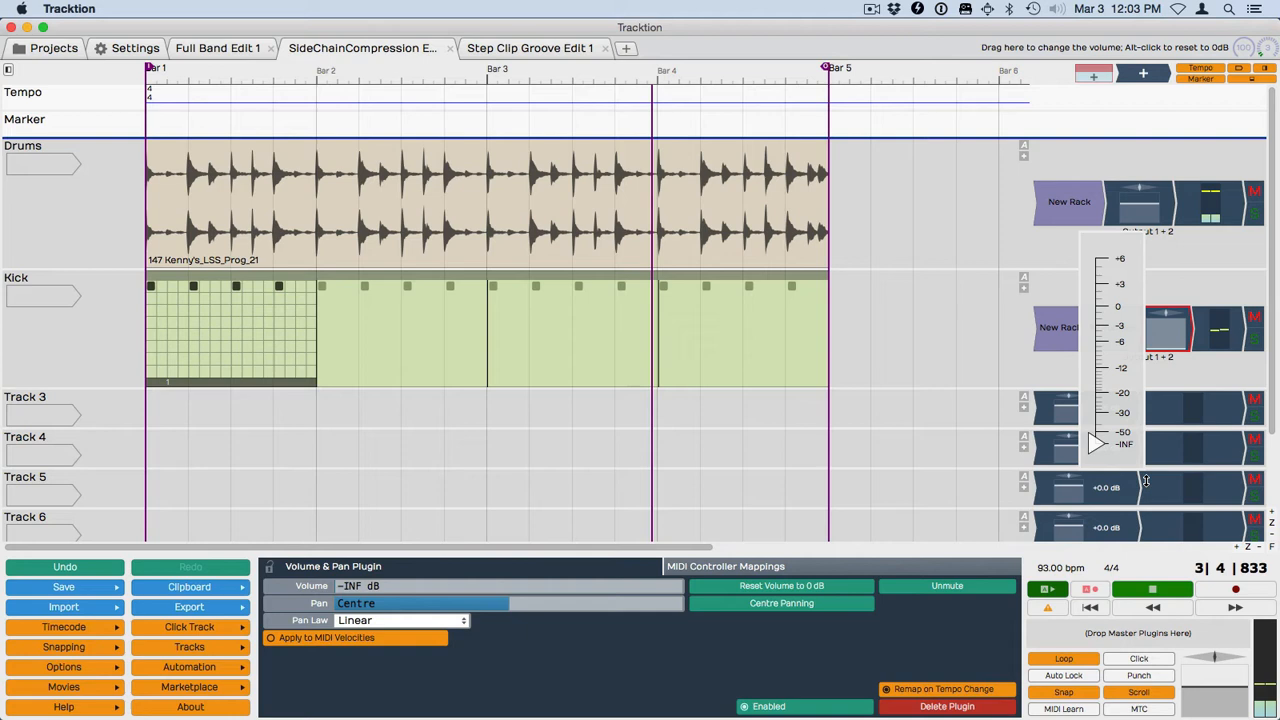
pyautogui.moveTo(1095, 445); pyautogui.dragTo(1095, 310)
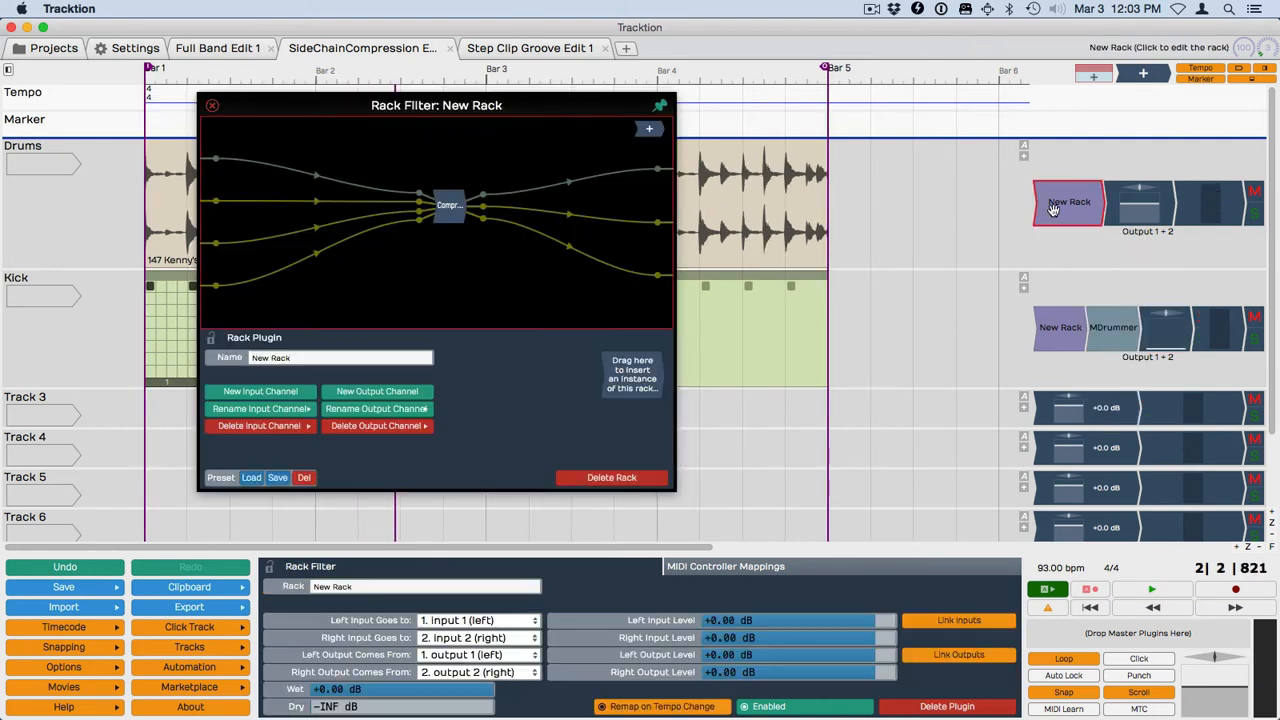
# Show the compressor's settings inside the Drums rack
pyautogui.click(448, 205)
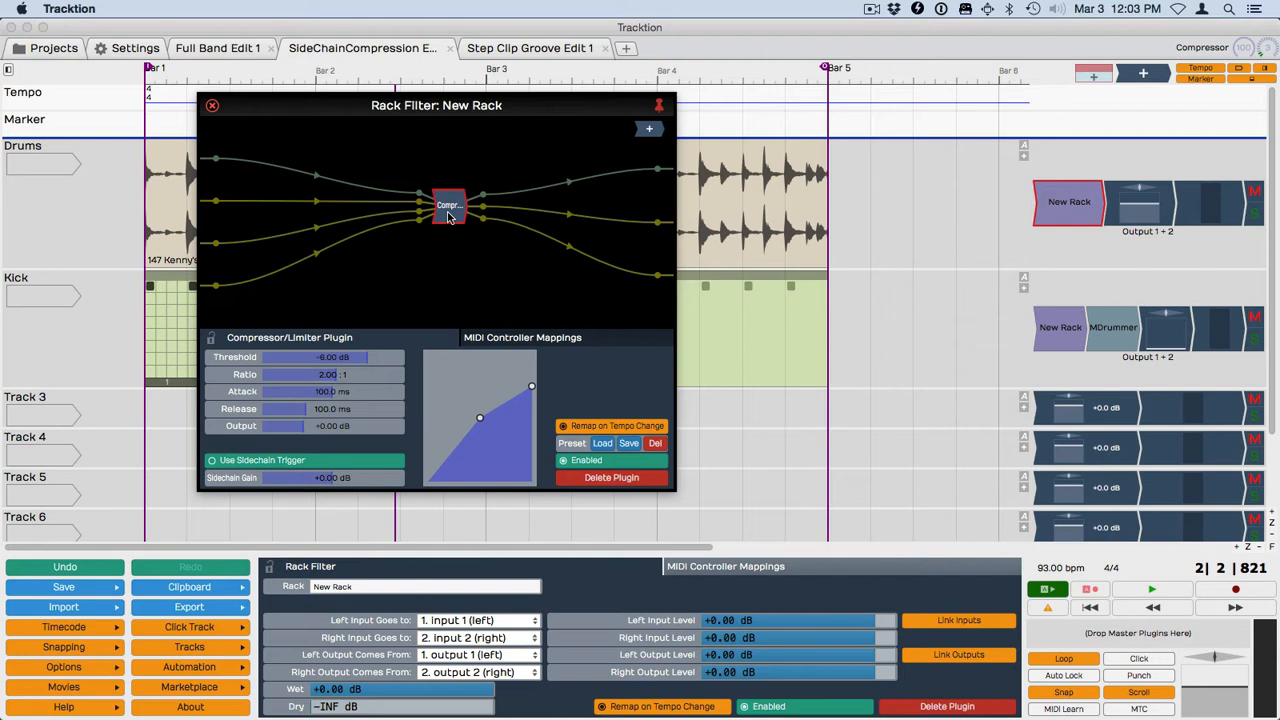
pyautogui.moveTo(315, 436)
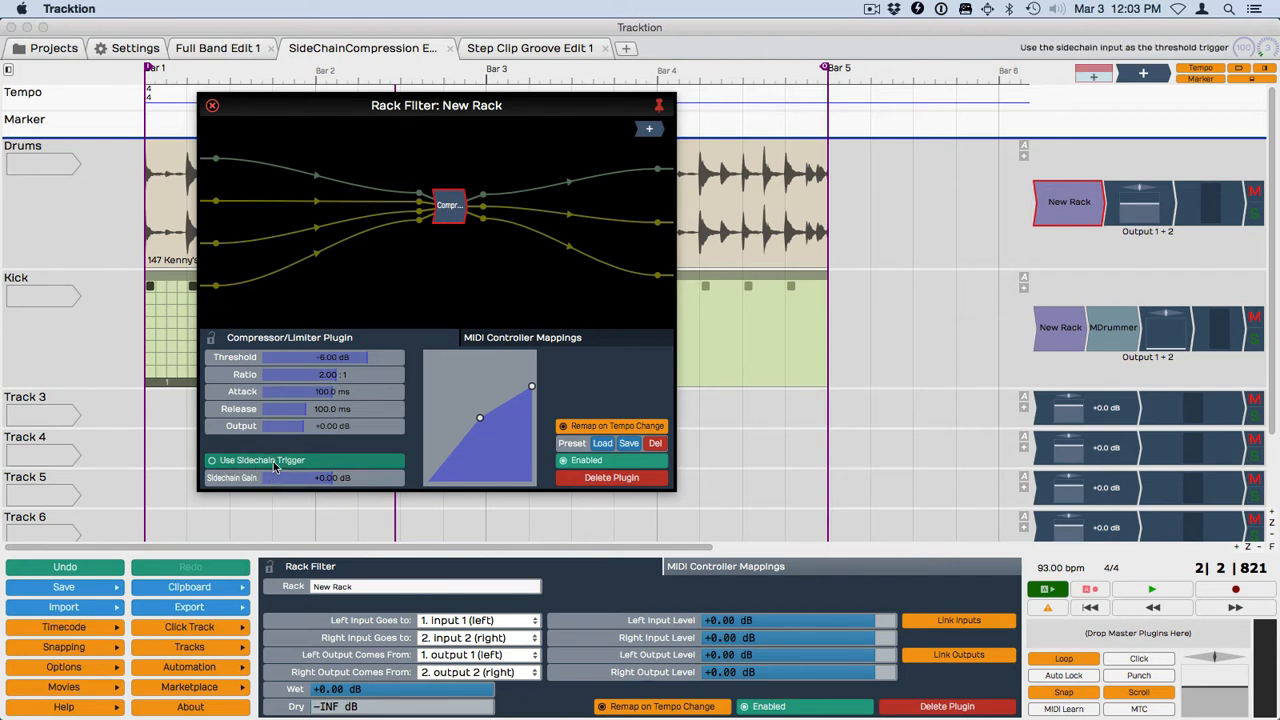
pyautogui.moveTo(253, 461)
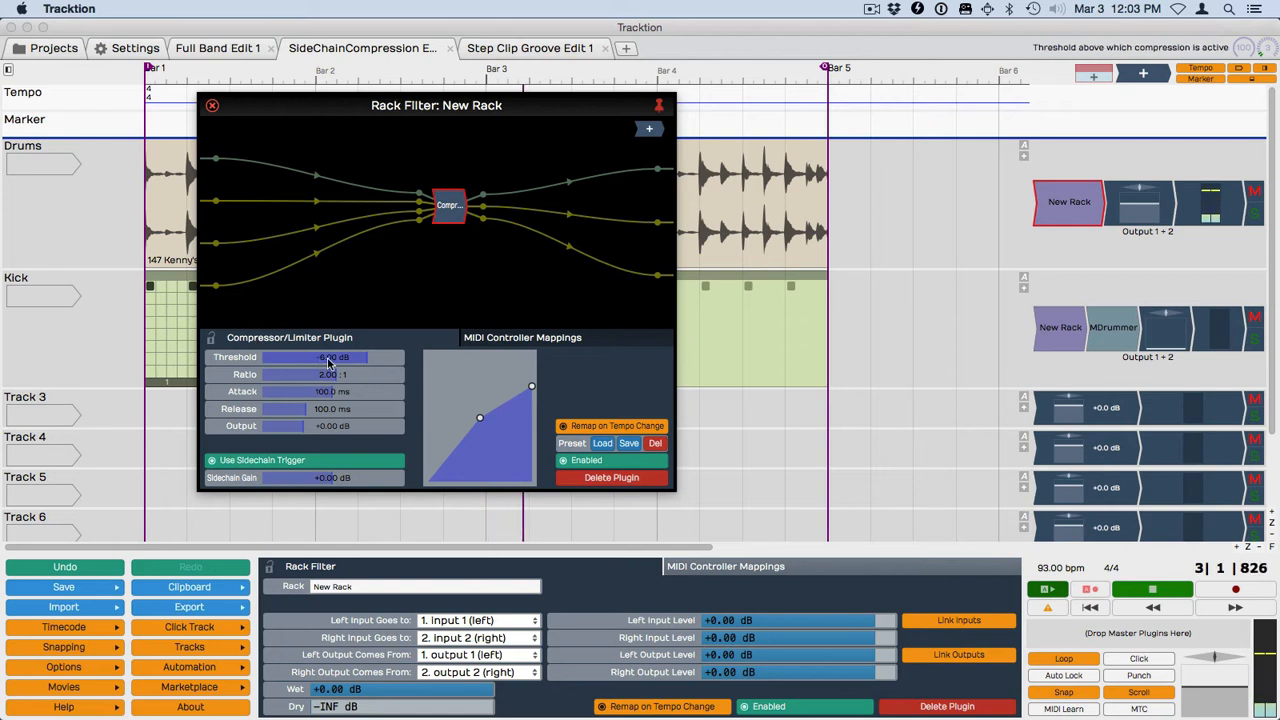
# Set compressor threshold to -22.25 dB, ratio 7.64:1 and attack near 11 ms
pyautogui.moveTo(330, 357); pyautogui.dragTo(290, 357)
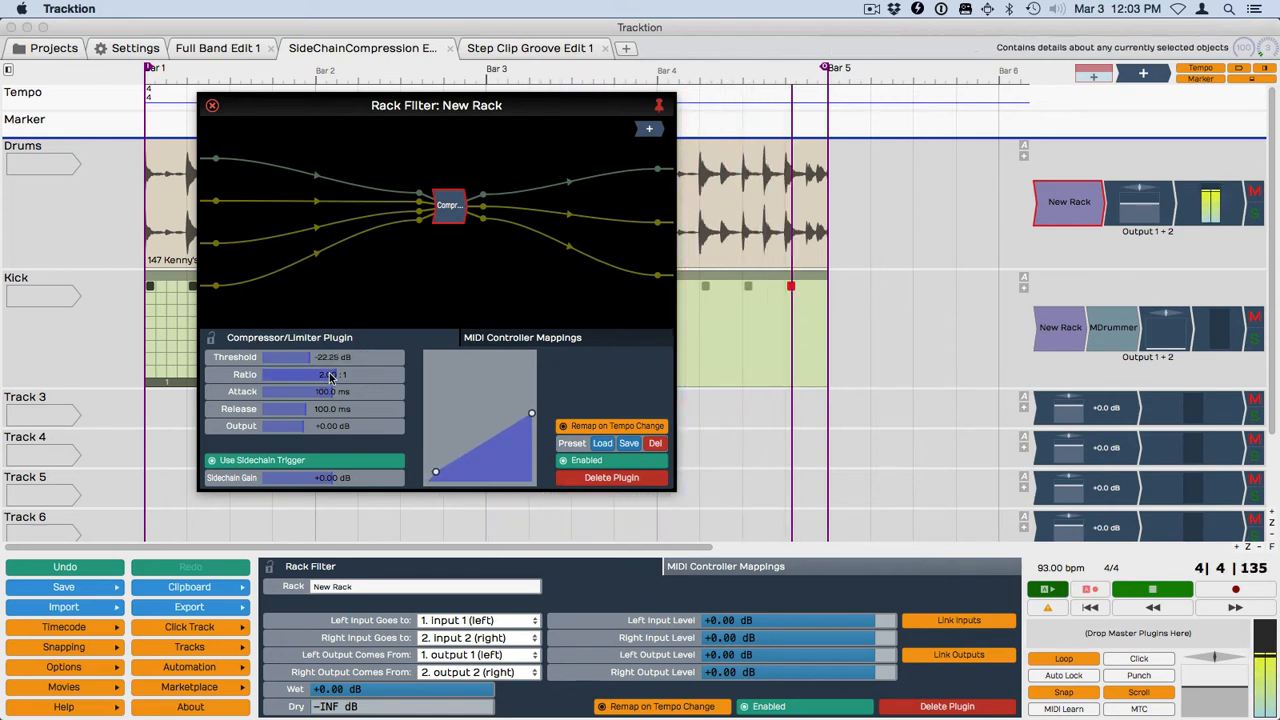
pyautogui.moveTo(330, 374); pyautogui.dragTo(366, 374)
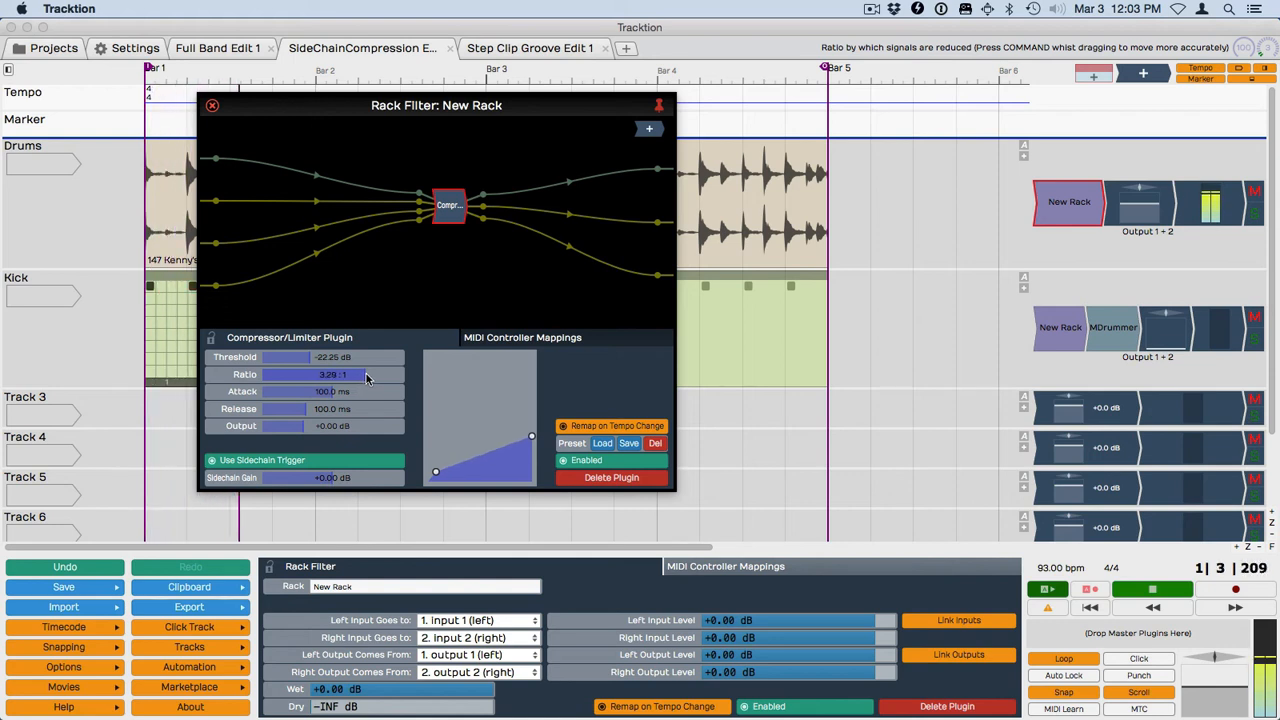
pyautogui.moveTo(318, 374); pyautogui.dragTo(380, 374)
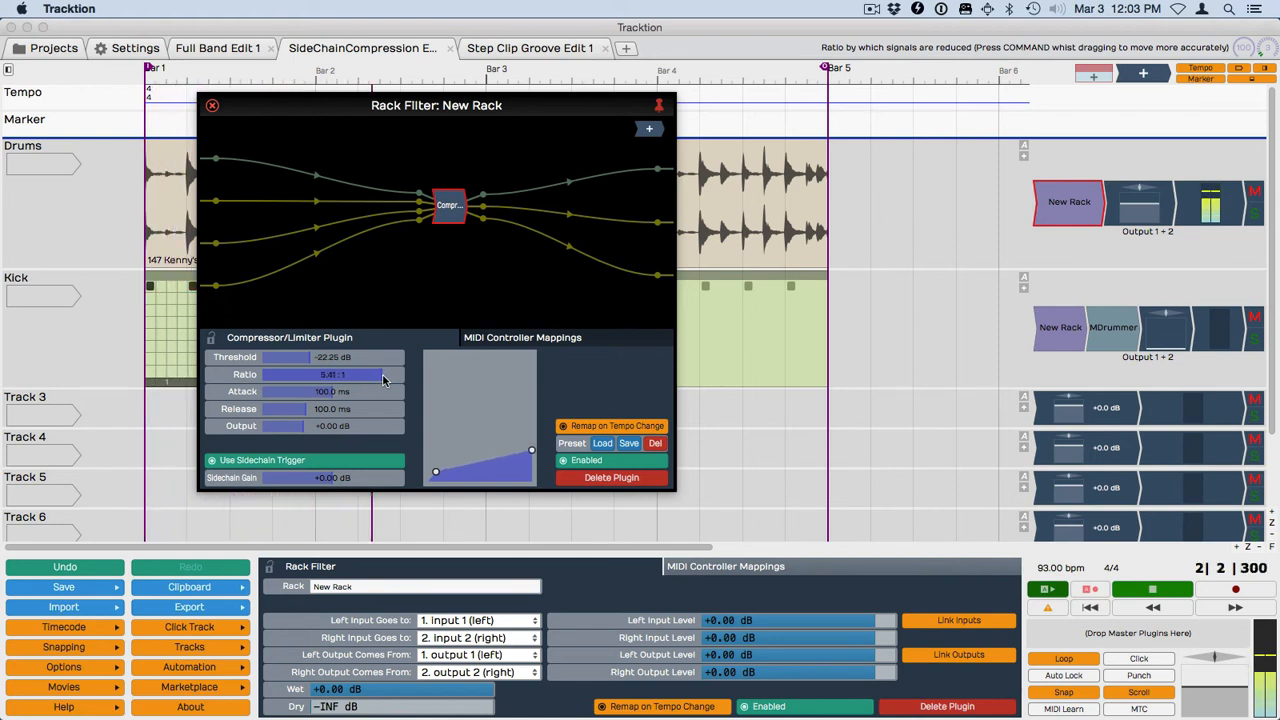
pyautogui.moveTo(360, 374); pyautogui.dragTo(390, 374)
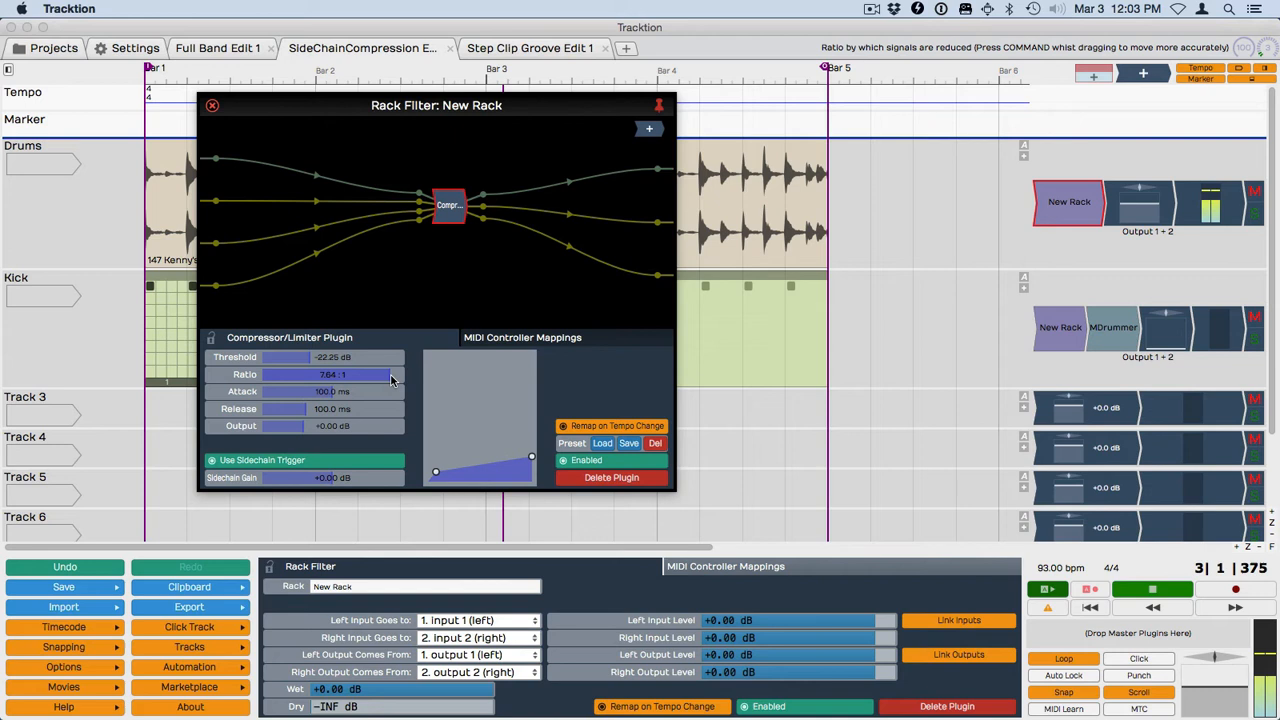
pyautogui.moveTo(355, 391); pyautogui.dragTo(280, 391)
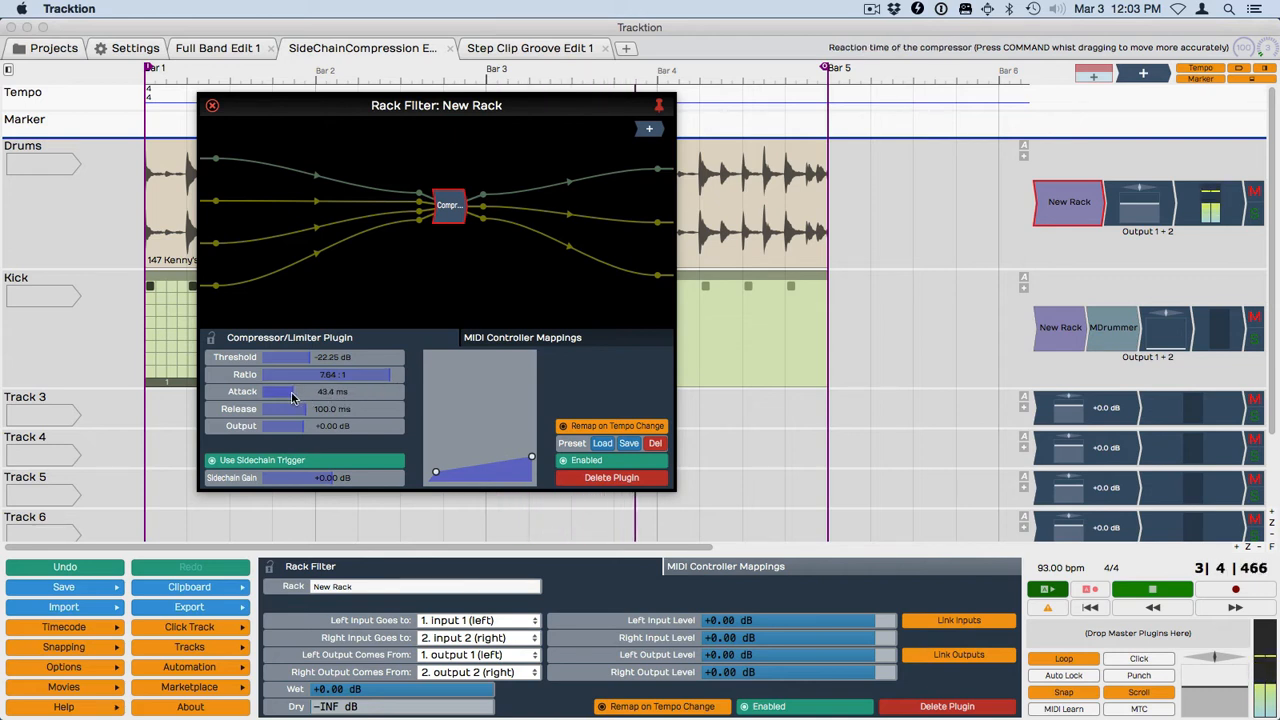
pyautogui.moveTo(295, 391); pyautogui.dragTo(268, 391)
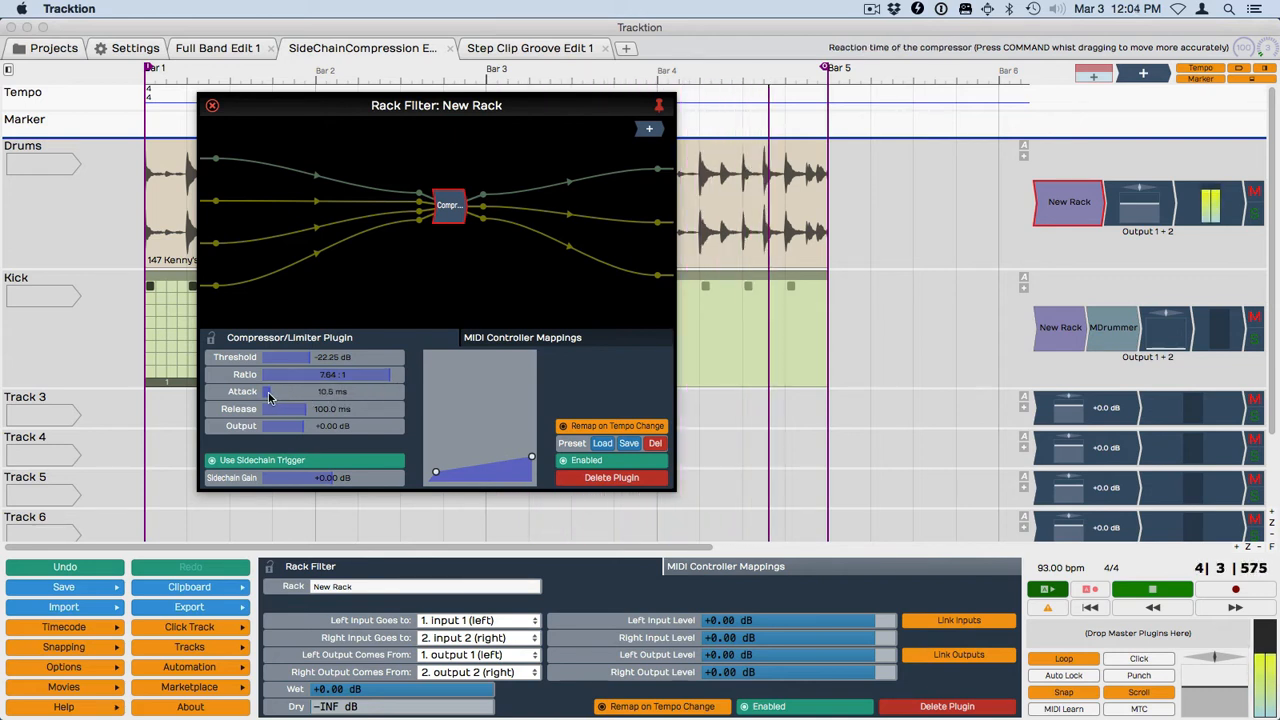
pyautogui.moveTo(270, 391); pyautogui.dragTo(272, 391)
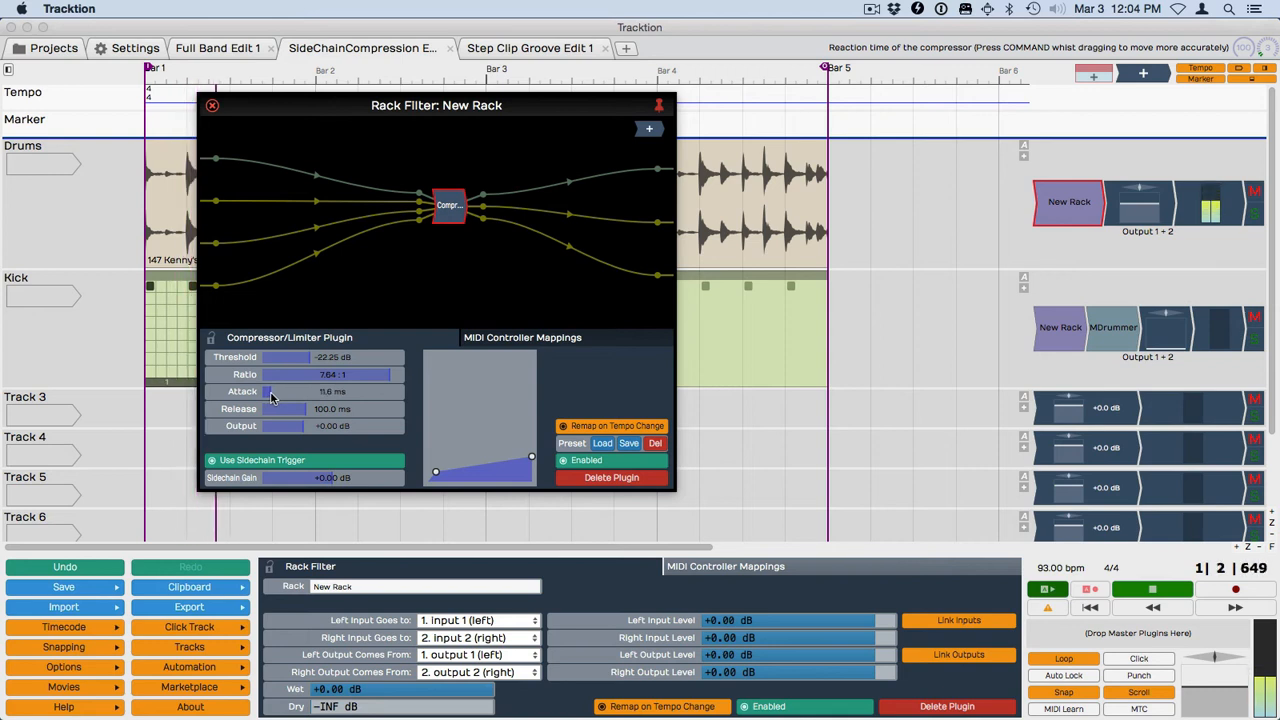
pyautogui.moveTo(310, 408); pyautogui.dragTo(288, 408)
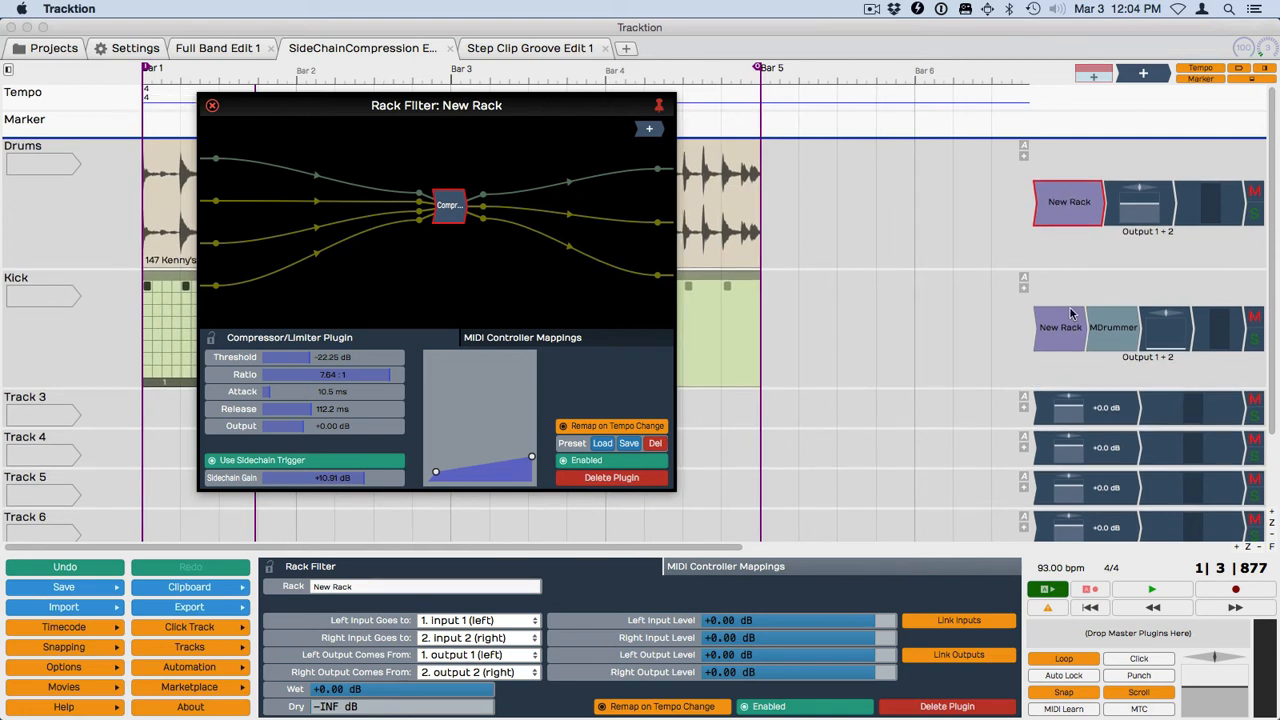
pyautogui.moveTo(1049, 352)
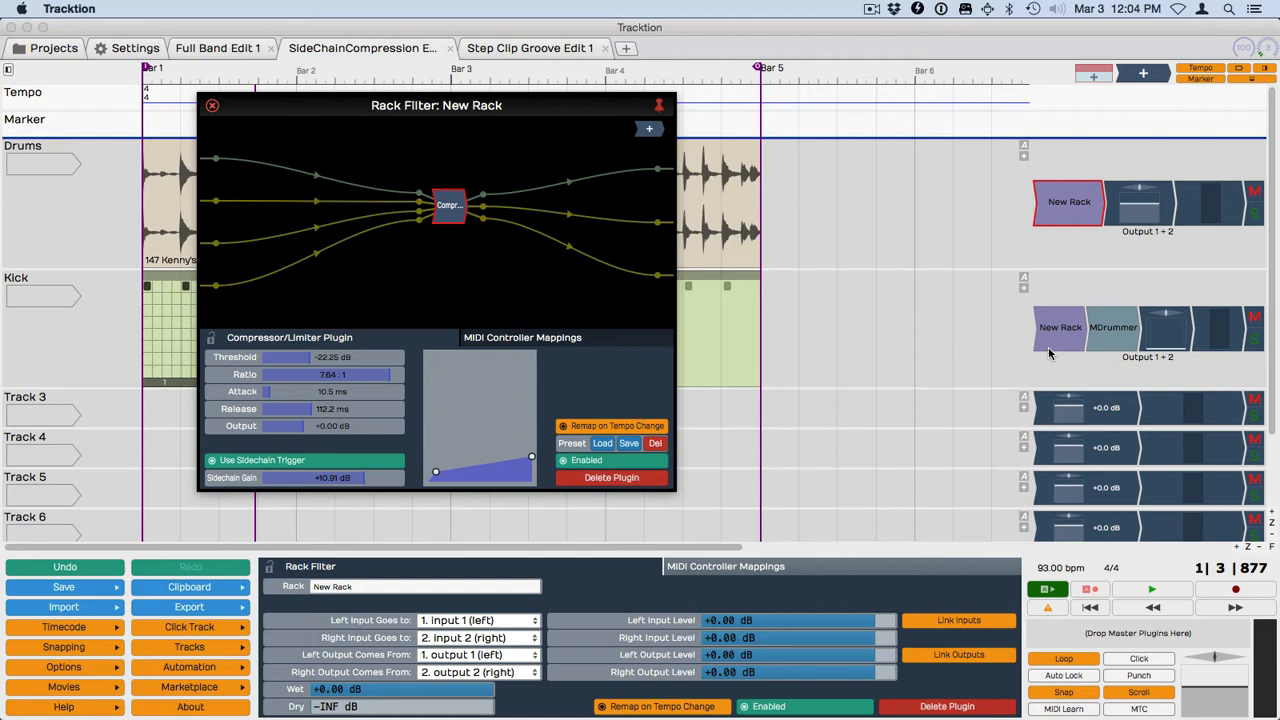
pyautogui.moveTo(1113, 334)
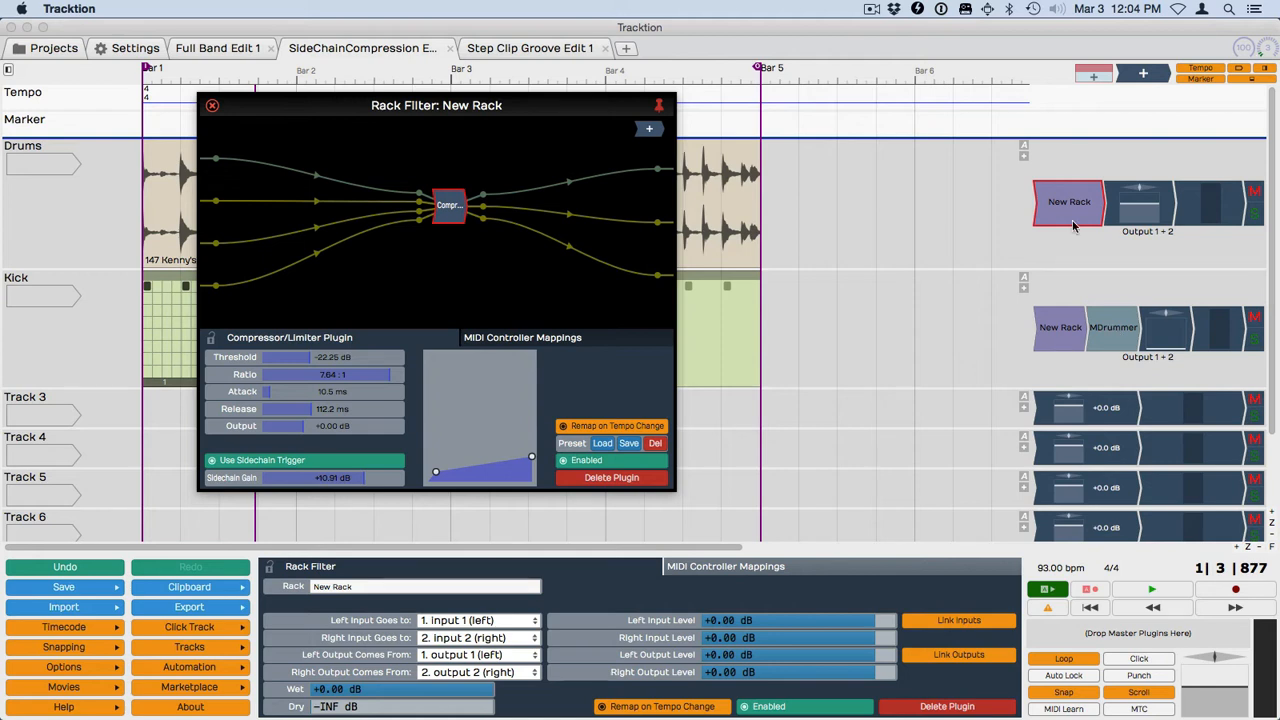
# Move MDrummer in front of New Rack on the Kick track
pyautogui.click(1058, 327)
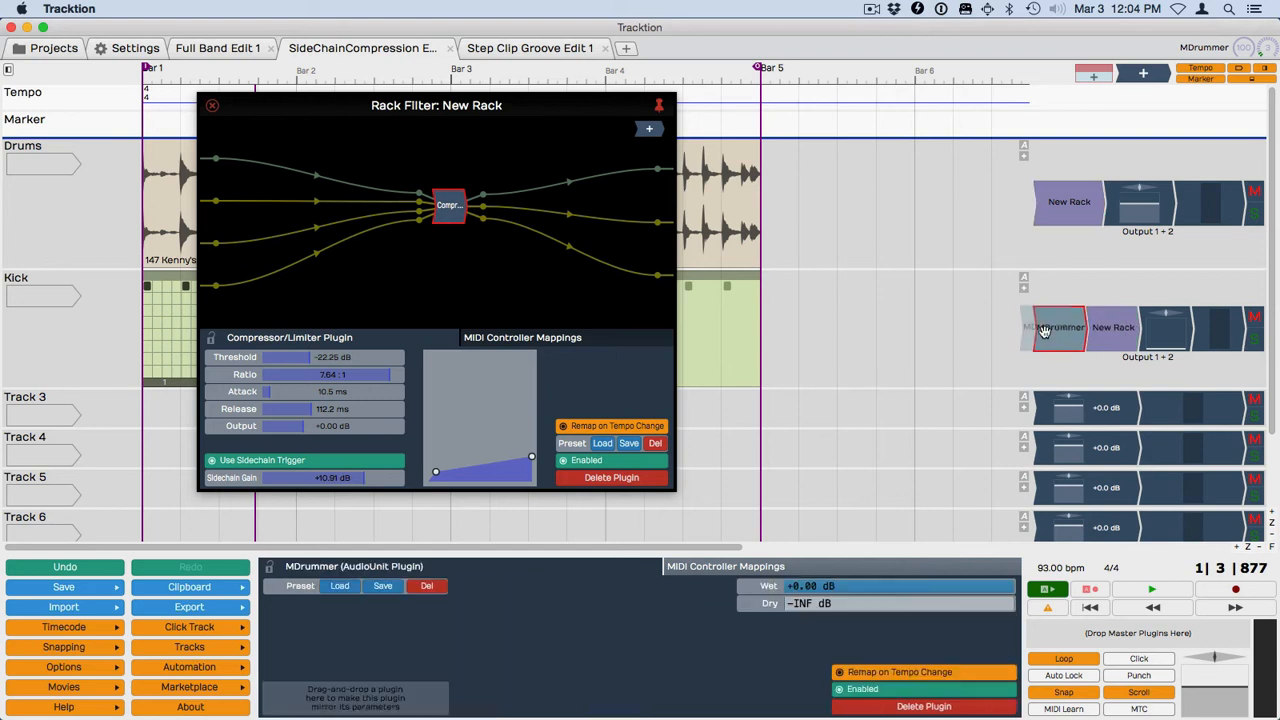
pyautogui.moveTo(1115, 328)
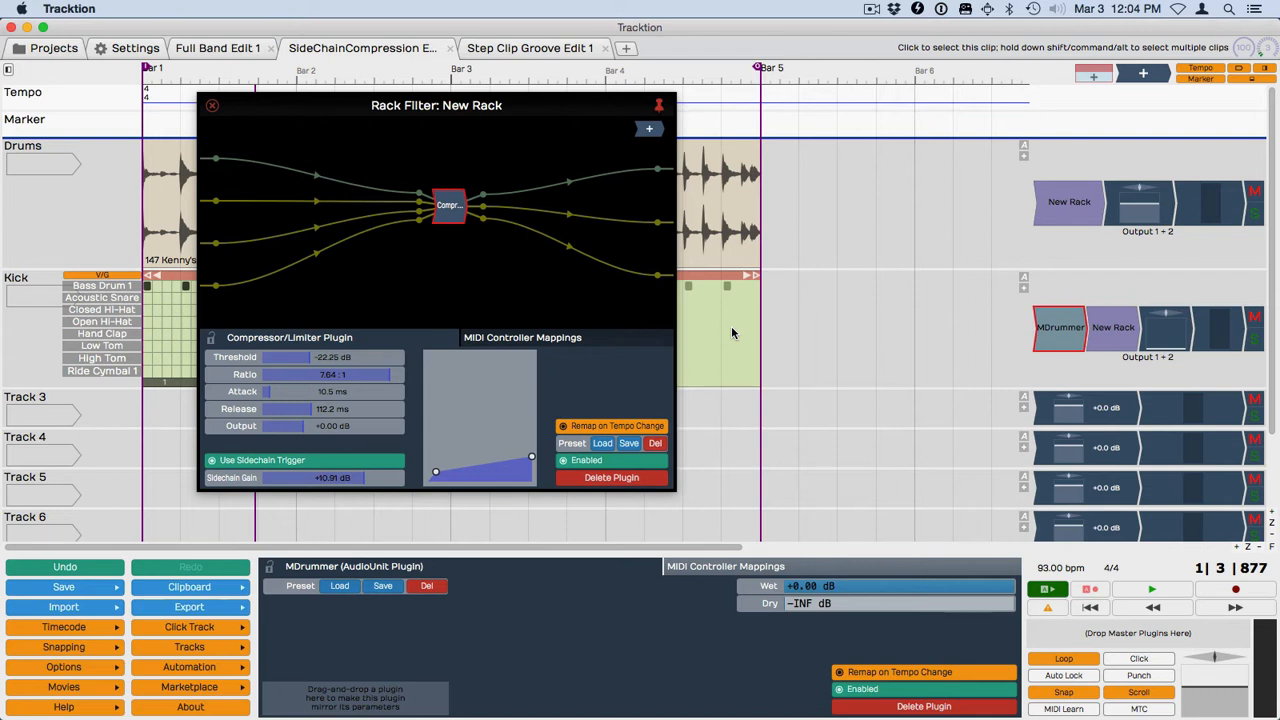
pyautogui.moveTo(730, 330)
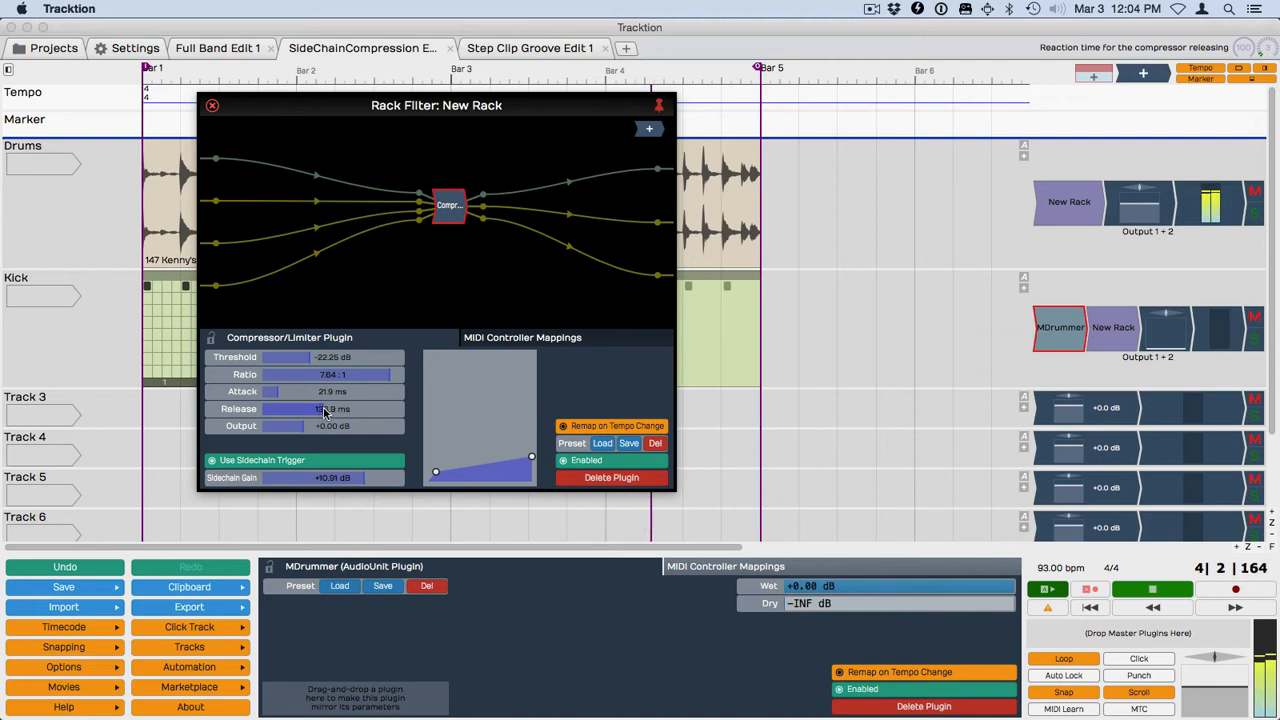
# Adjust release to 118.8 ms, attack to 8.2 ms and sidechain gain on the compressor
pyautogui.moveTo(305, 409); pyautogui.dragTo(315, 409)
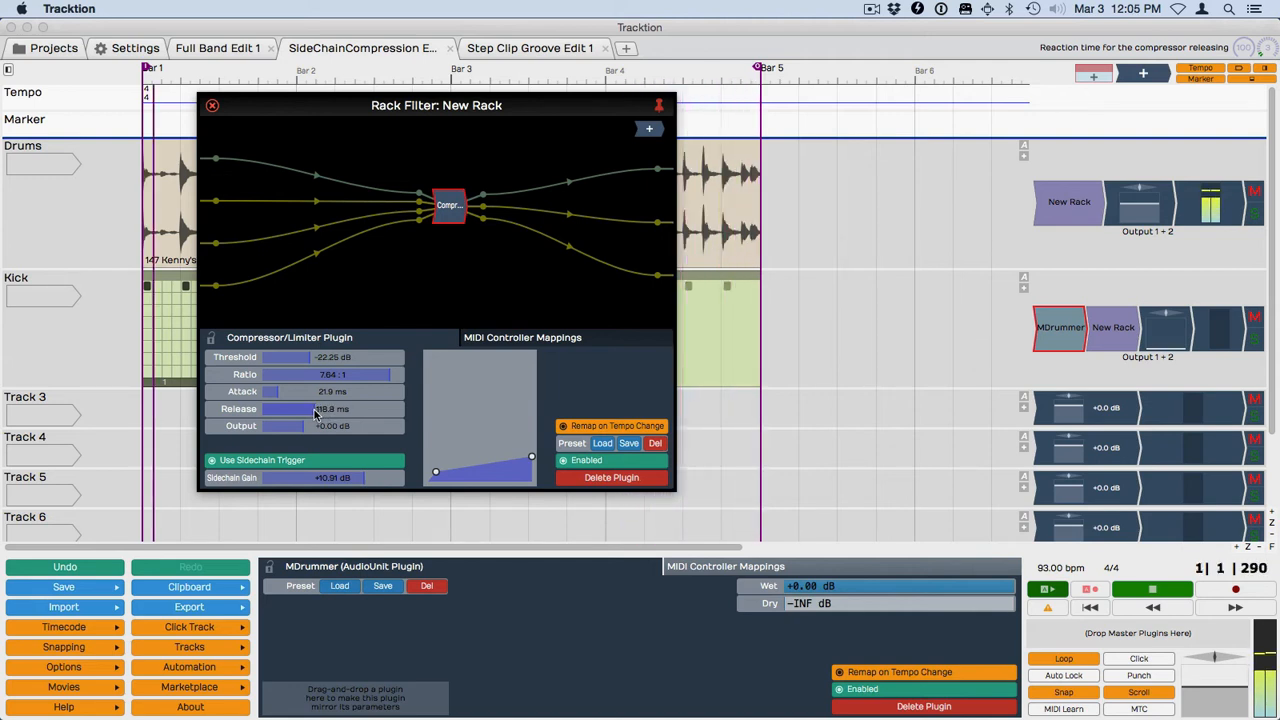
pyautogui.moveTo(290, 357); pyautogui.dragTo(322, 357)
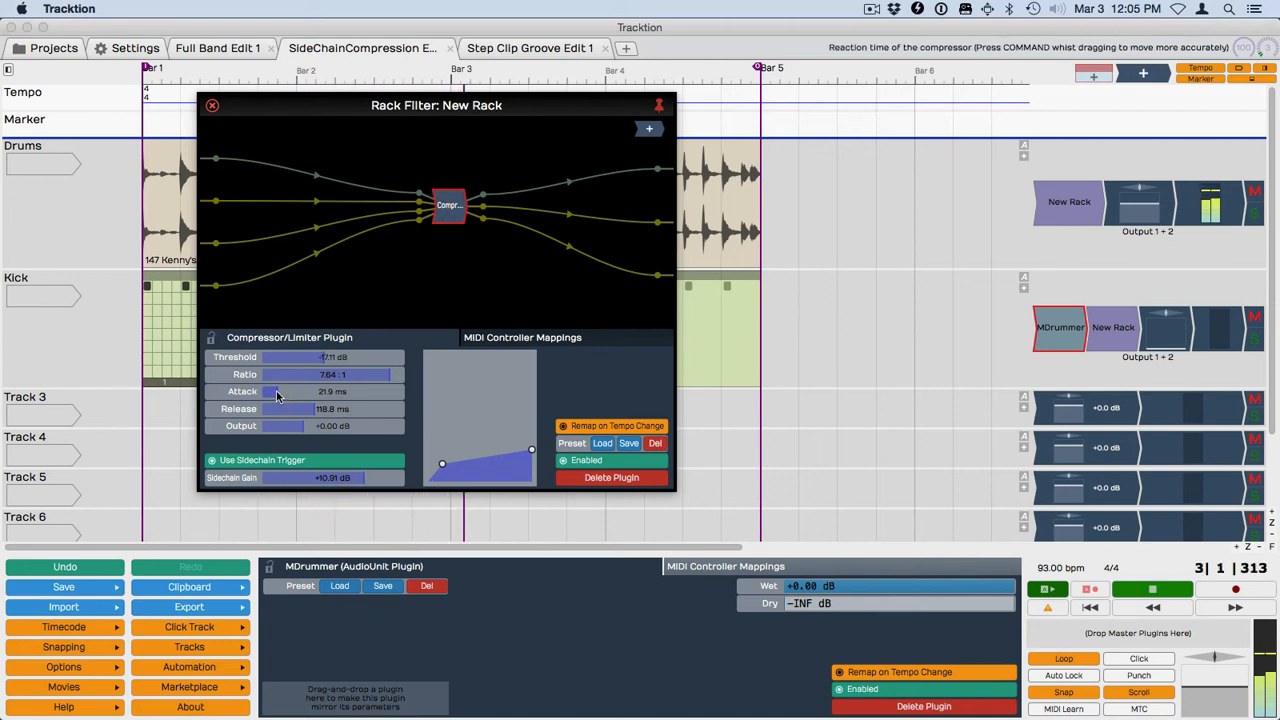
pyautogui.moveTo(280, 391); pyautogui.dragTo(268, 391)
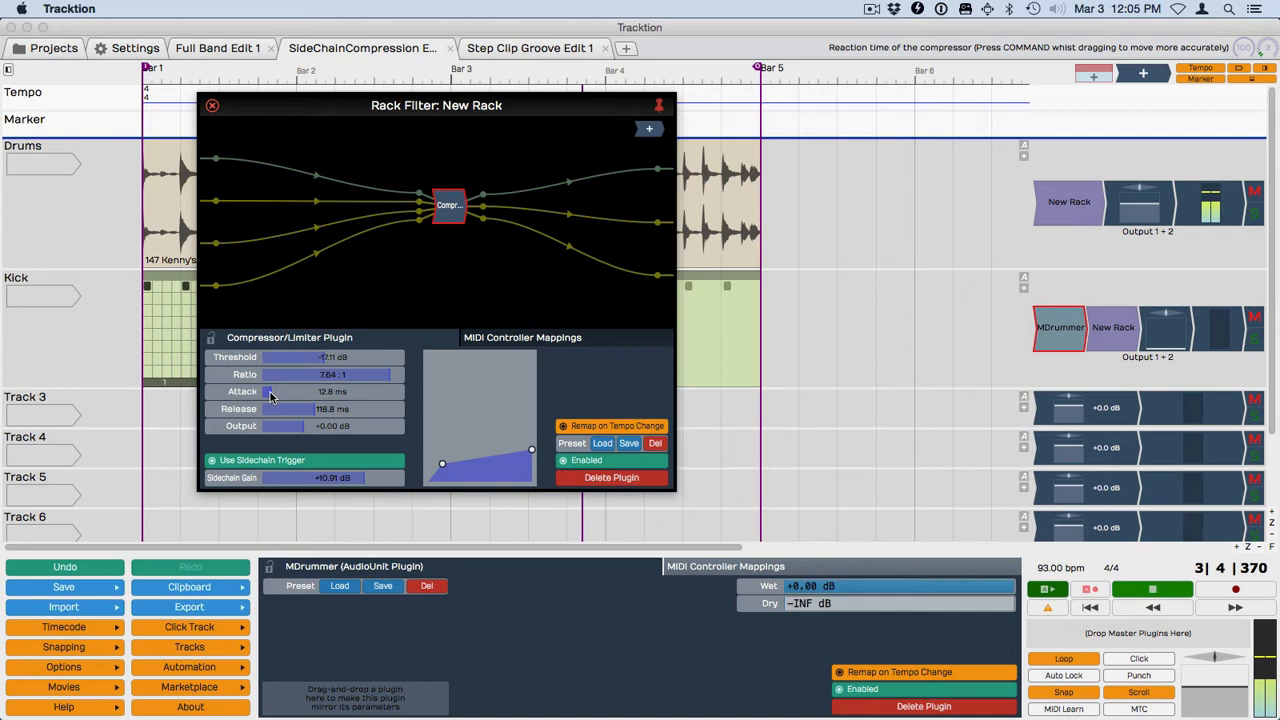
pyautogui.moveTo(290, 391); pyautogui.dragTo(268, 391)
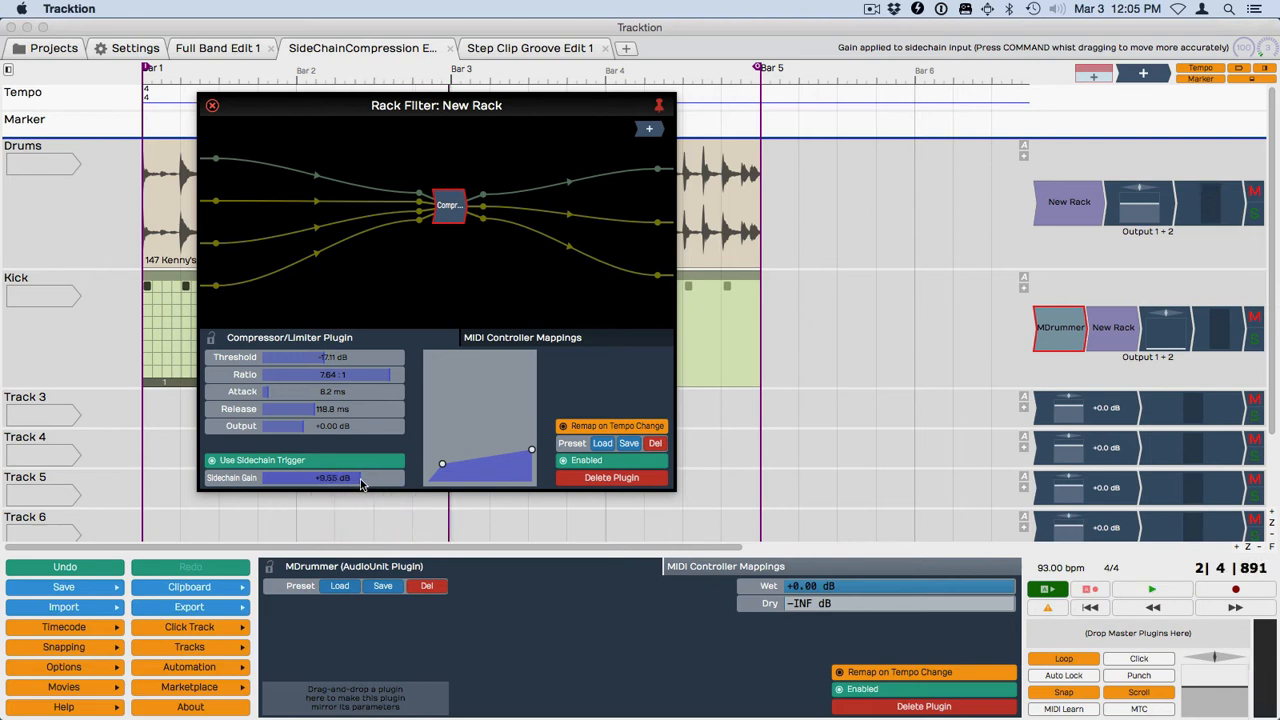
pyautogui.moveTo(240, 482)
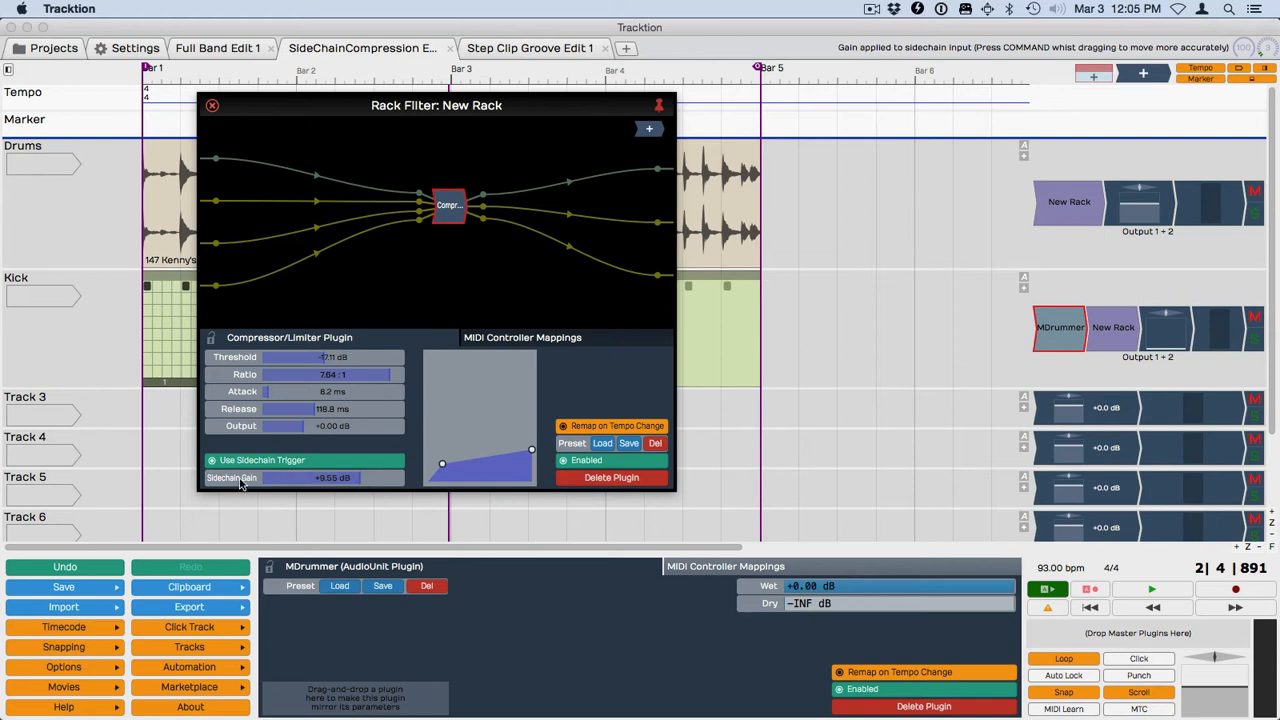
pyautogui.moveTo(270, 477); pyautogui.dragTo(330, 477)
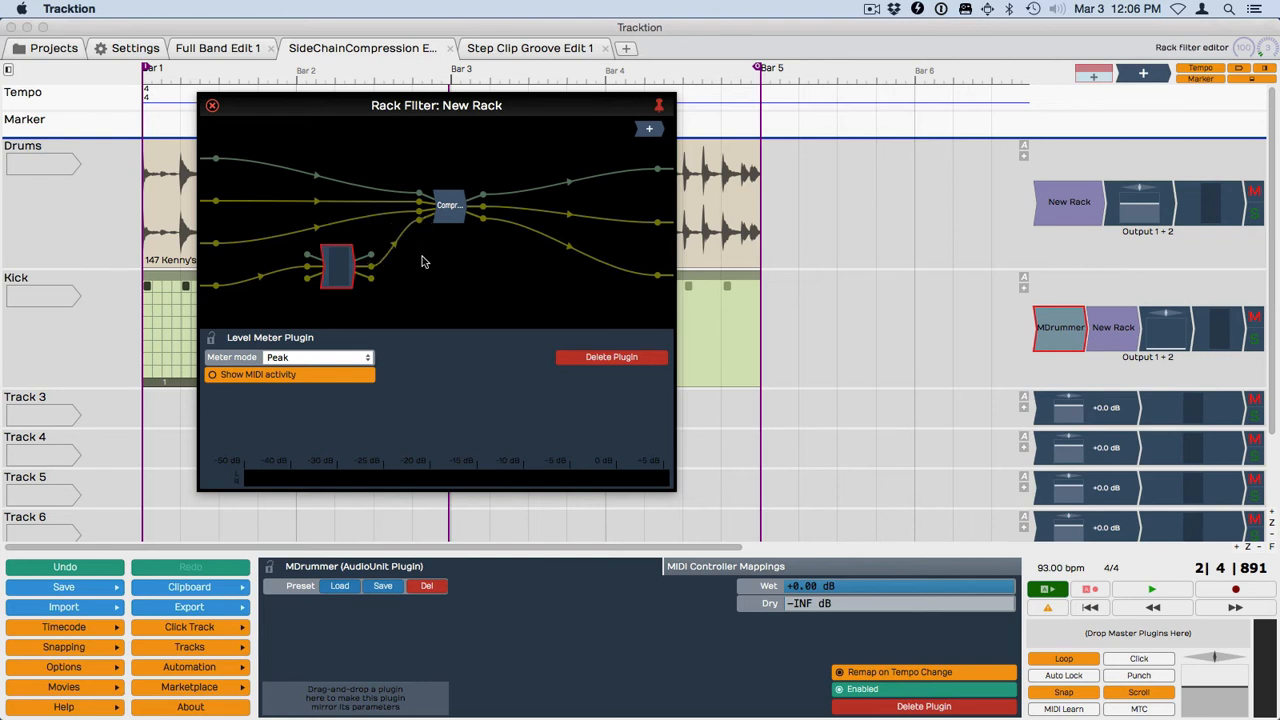
# Bring the compressor's settings back up with the Level Meter feeding it
pyautogui.click(448, 205)
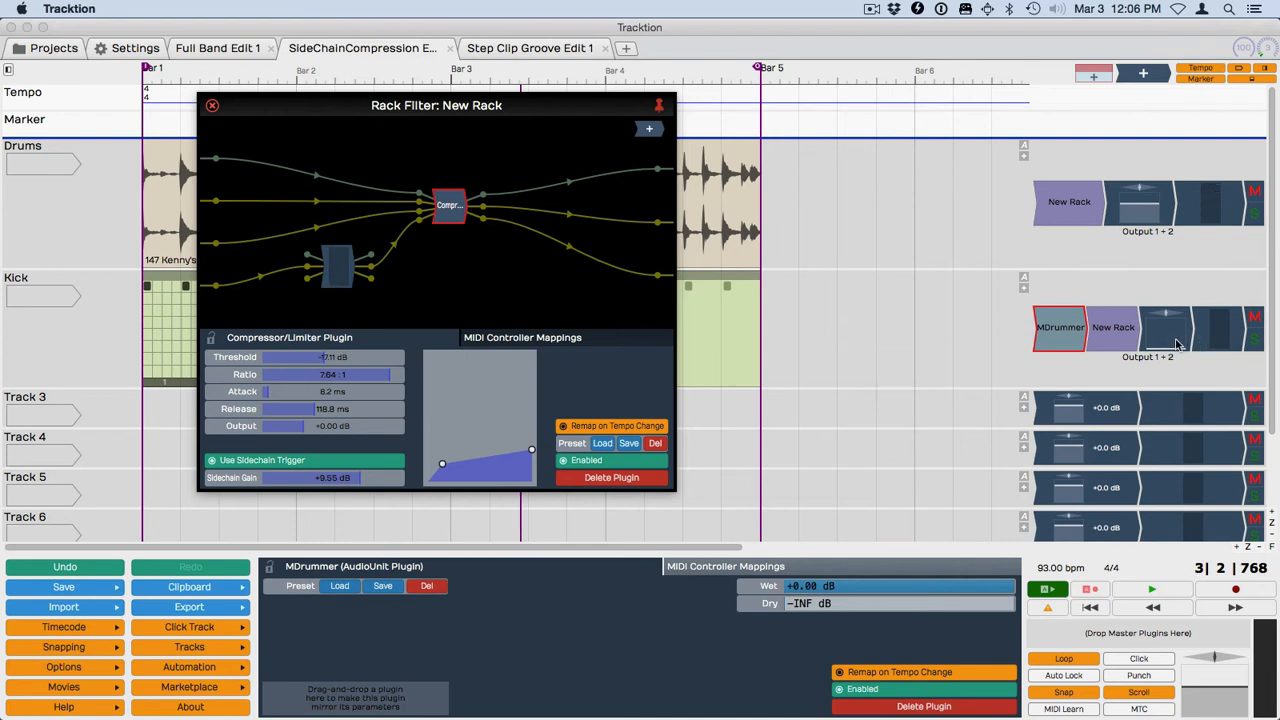
# Raise the Kick track's volume plugin from -INF to about -5.58 dB
pyautogui.click(1161, 330)
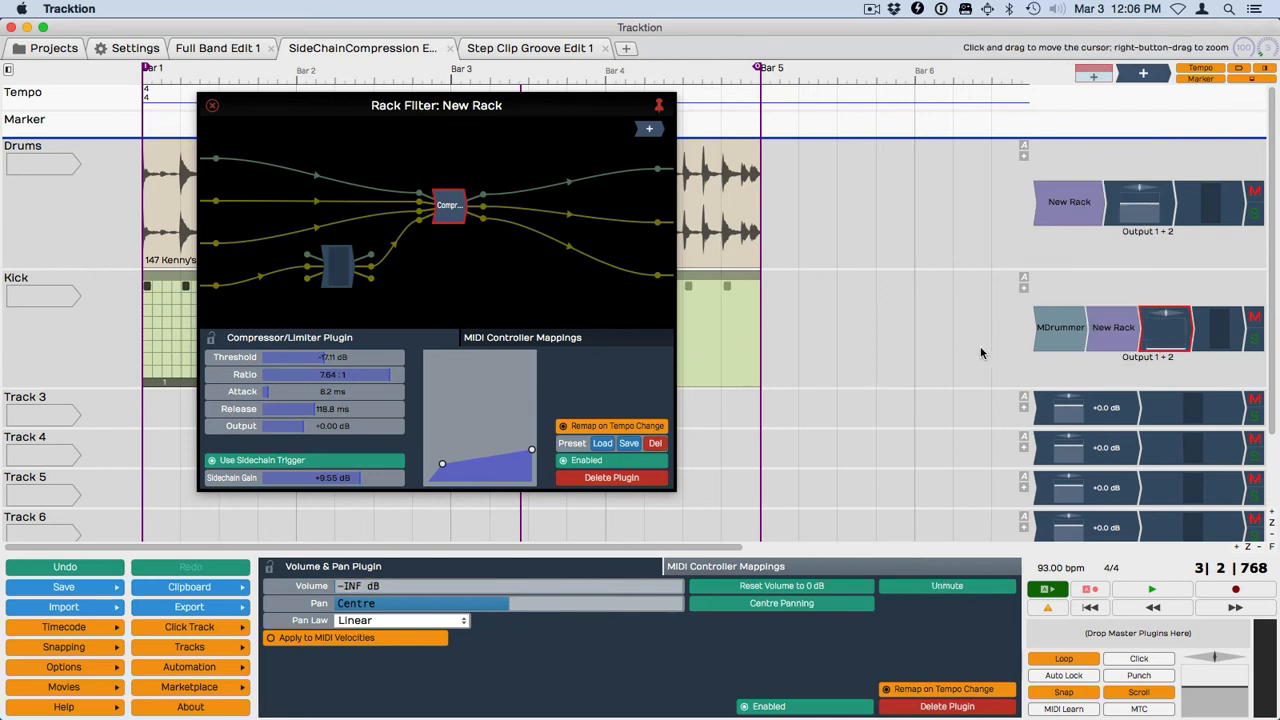
pyautogui.moveTo(1016, 346)
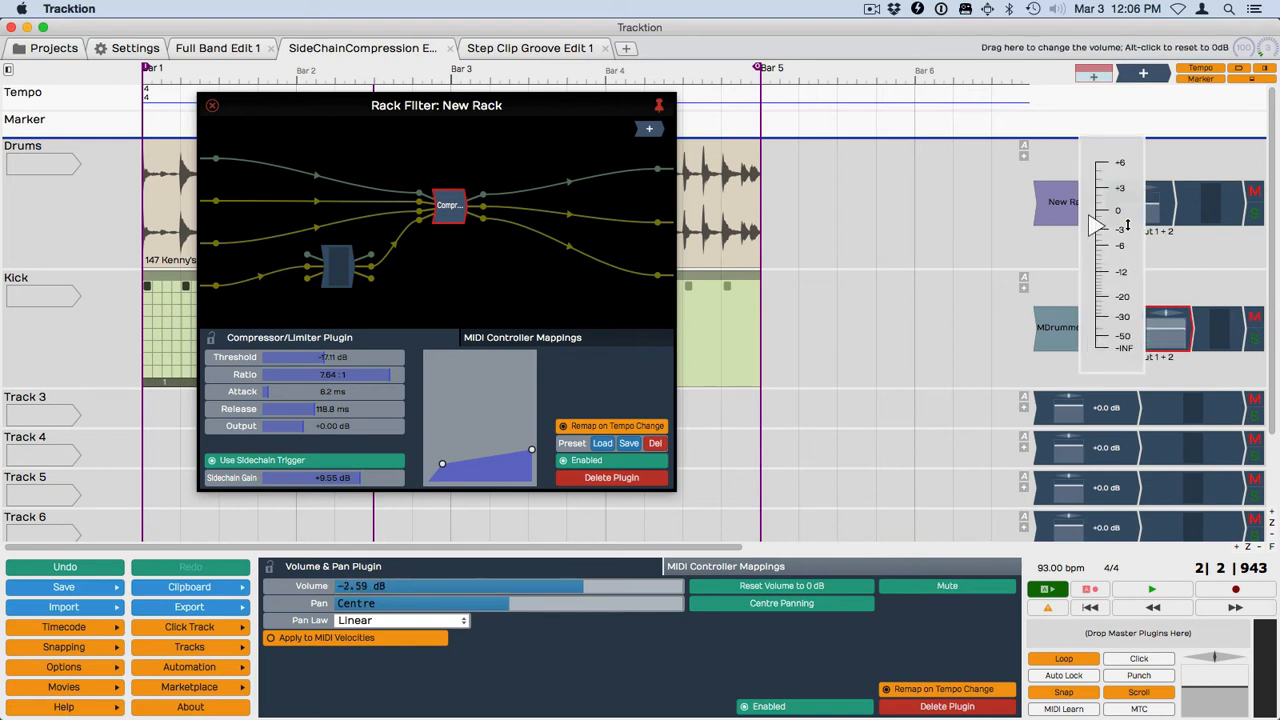
pyautogui.moveTo(1096, 225); pyautogui.dragTo(1096, 255)
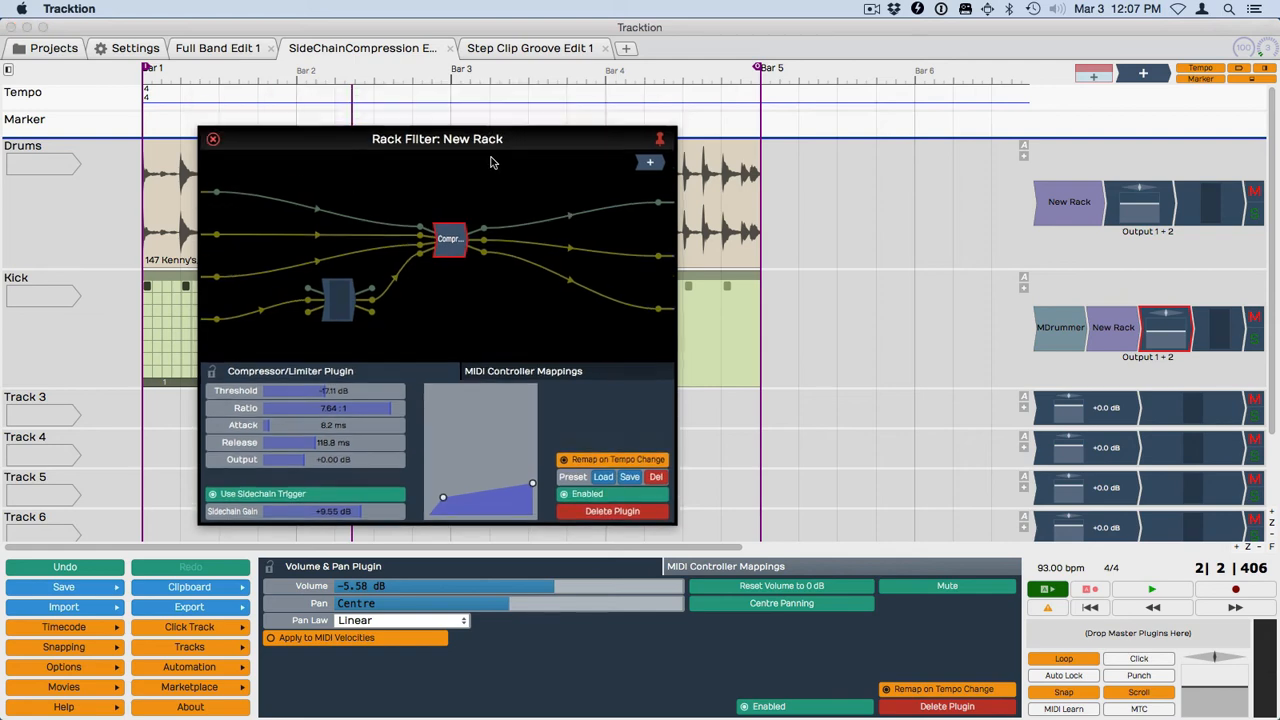
# Add a high-pass filter ahead of New Rack on Drums, cutoff at 293 Hz
pyautogui.moveTo(437, 139); pyautogui.dragTo(360, 336)
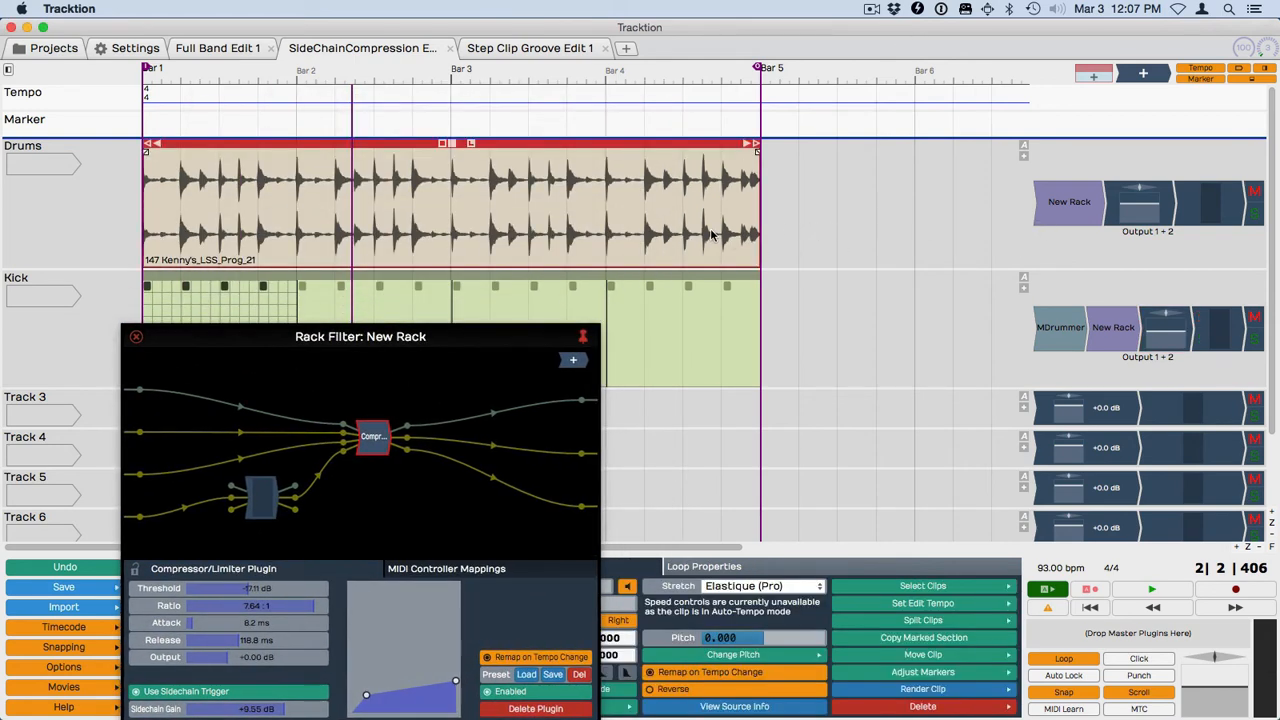
pyautogui.moveTo(1083, 250)
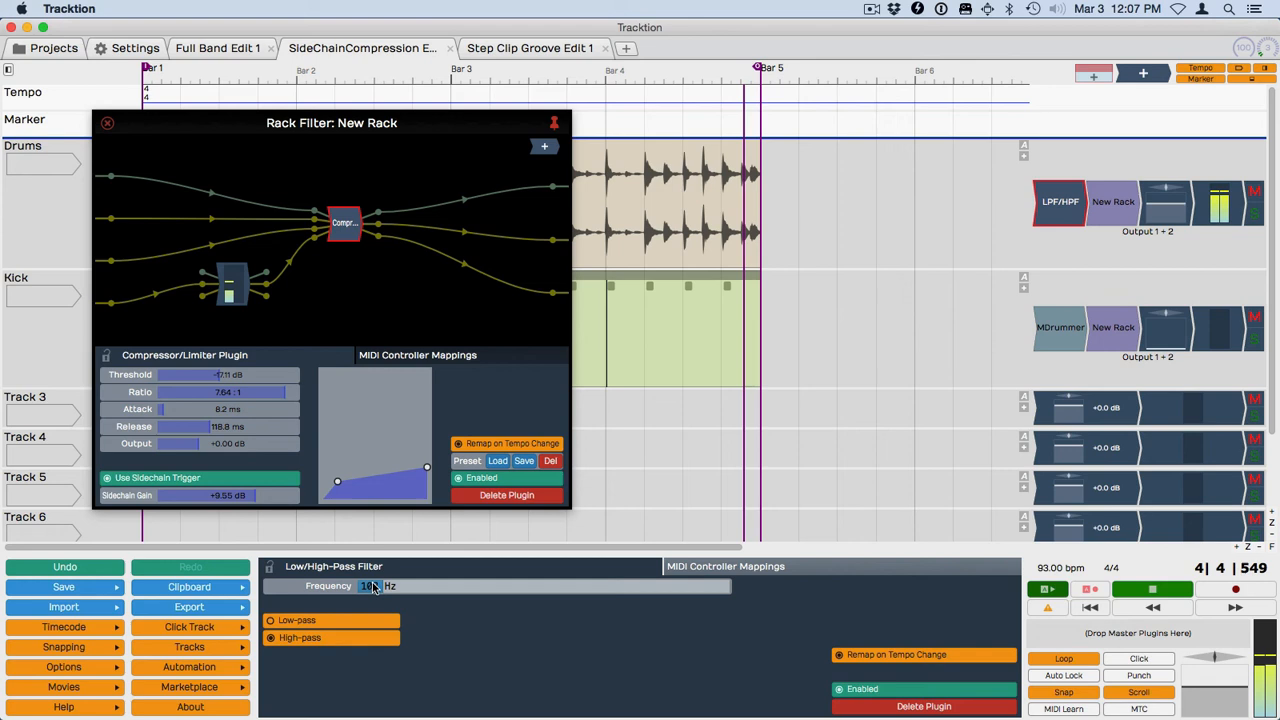
pyautogui.moveTo(368, 585); pyautogui.dragTo(398, 585)
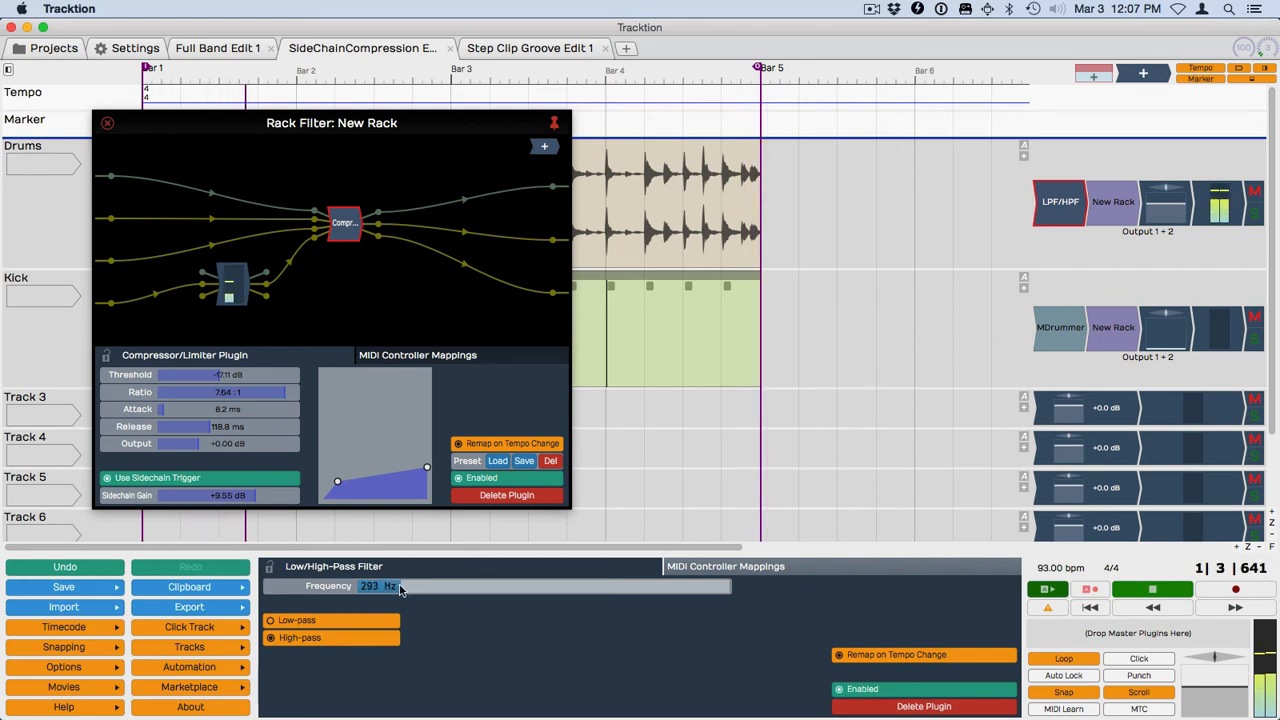
pyautogui.moveTo(378, 585); pyautogui.dragTo(405, 585)
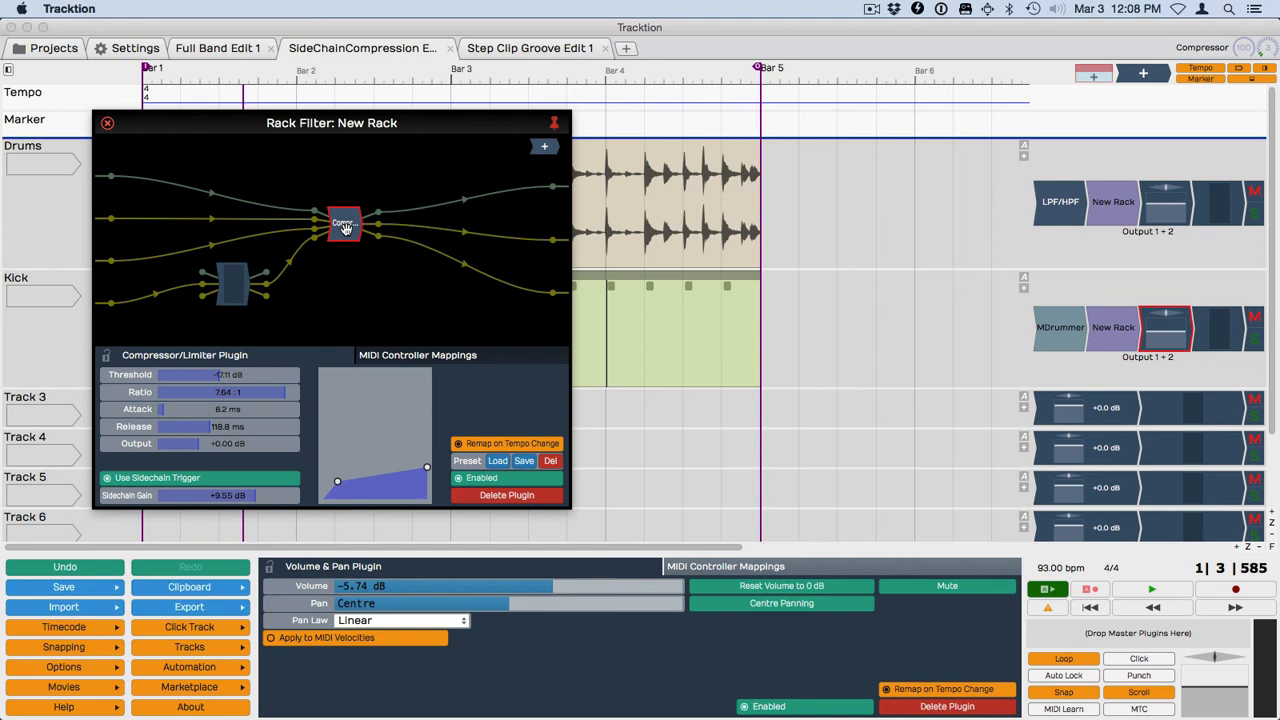
pyautogui.moveTo(240, 380)
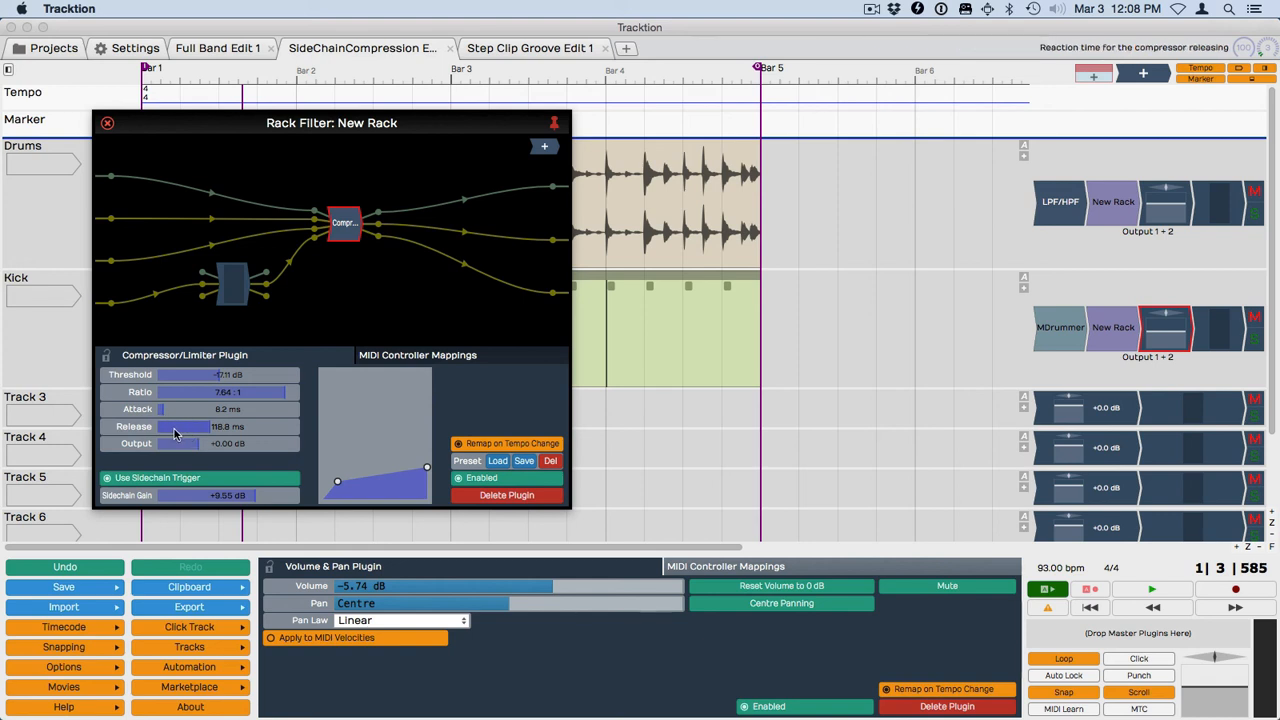
pyautogui.moveTo(204, 436)
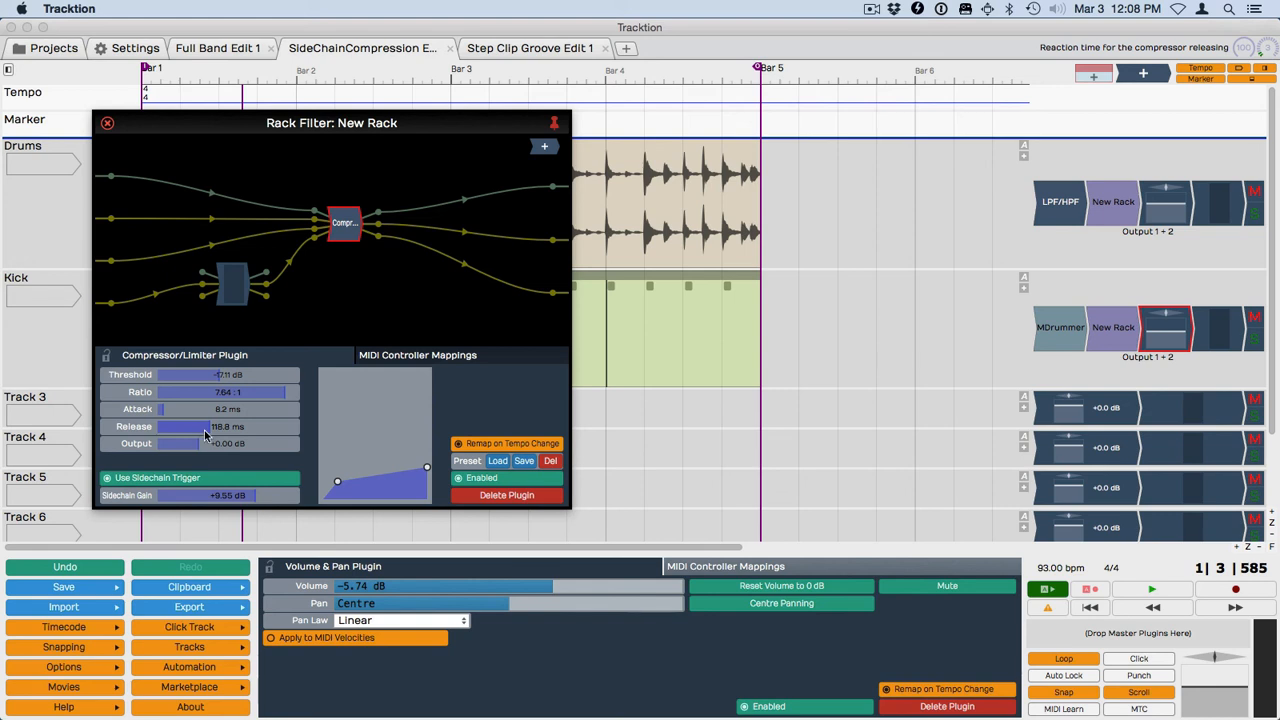
# Set the Drums-rack compressor release to about 131.9 ms
pyautogui.moveTo(205, 426); pyautogui.dragTo(232, 426)
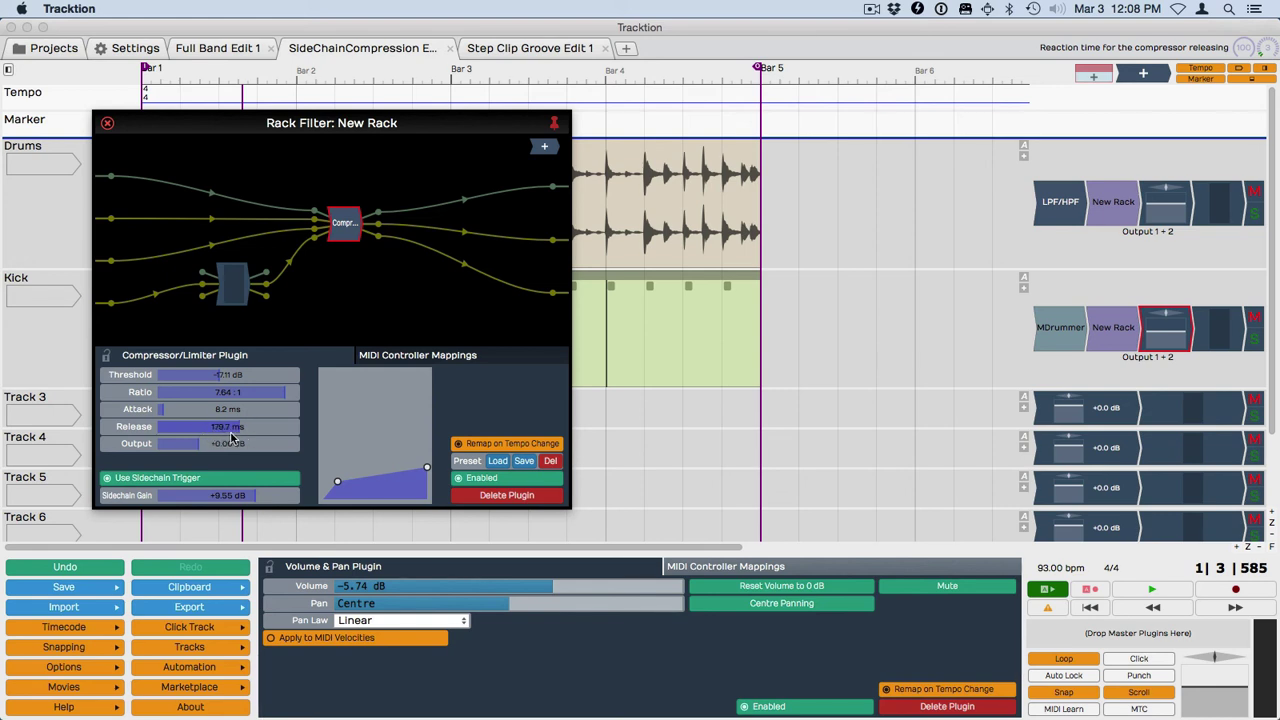
pyautogui.moveTo(220, 427); pyautogui.dragTo(218, 424)
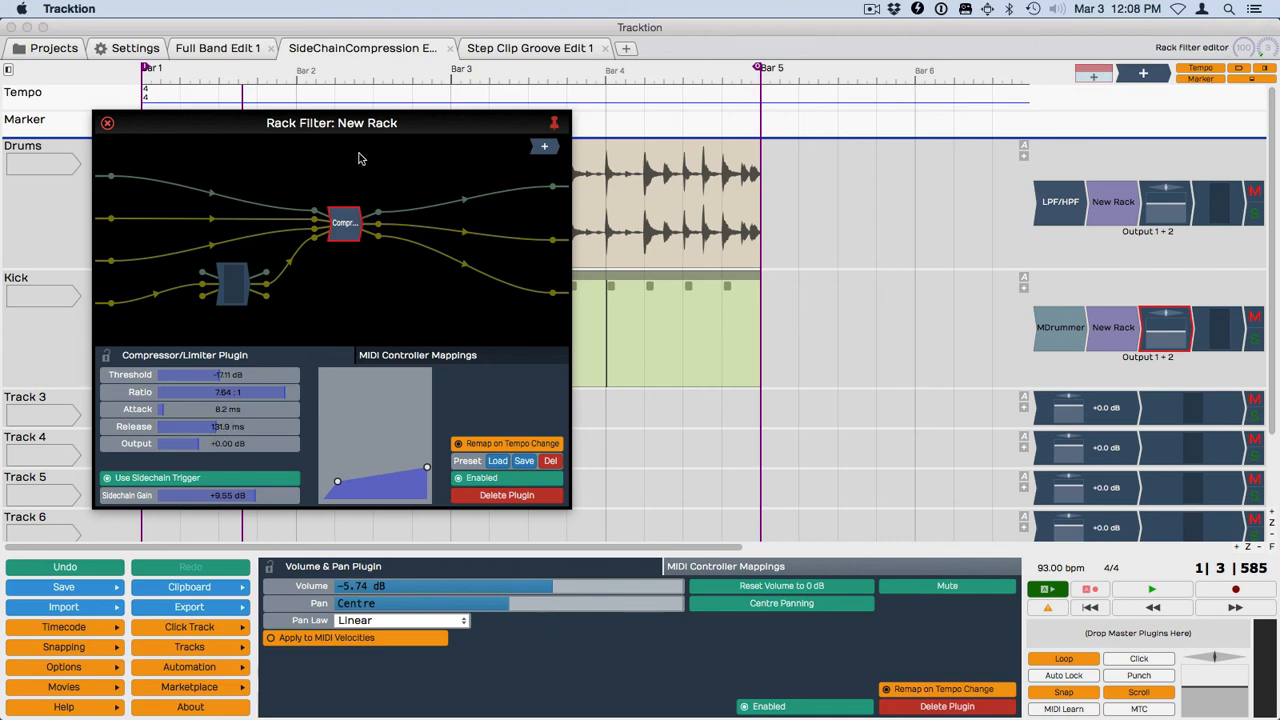
pyautogui.moveTo(332, 122); pyautogui.dragTo(480, 246)
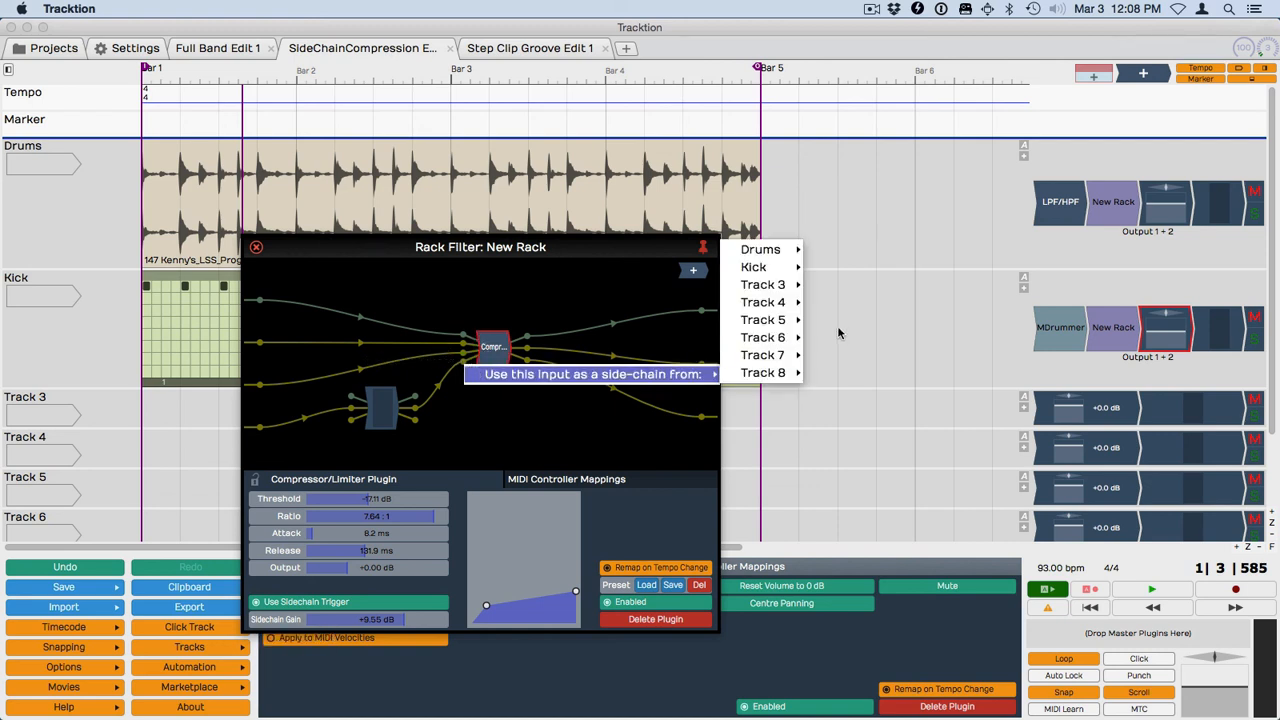
pyautogui.moveTo(761, 337)
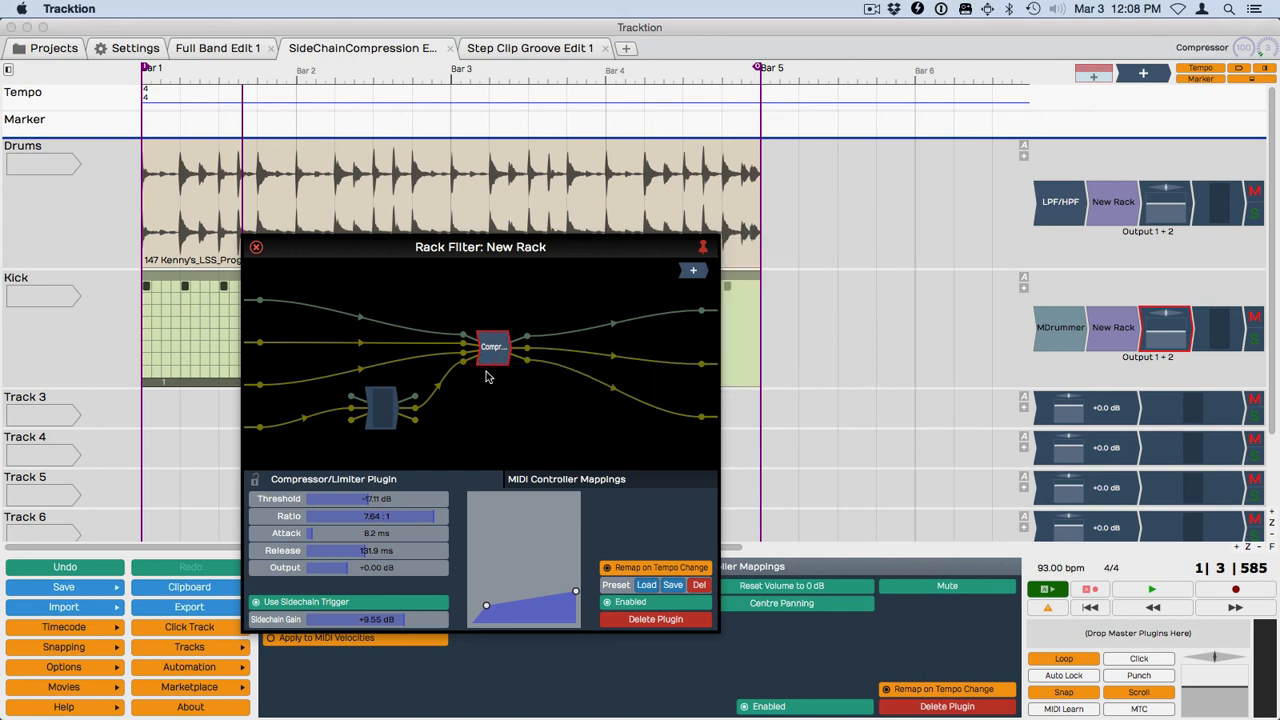
# Use Kick as the rack's side-chain source and set Sidechain Gain to +11.18 dB
pyautogui.click(268, 602)
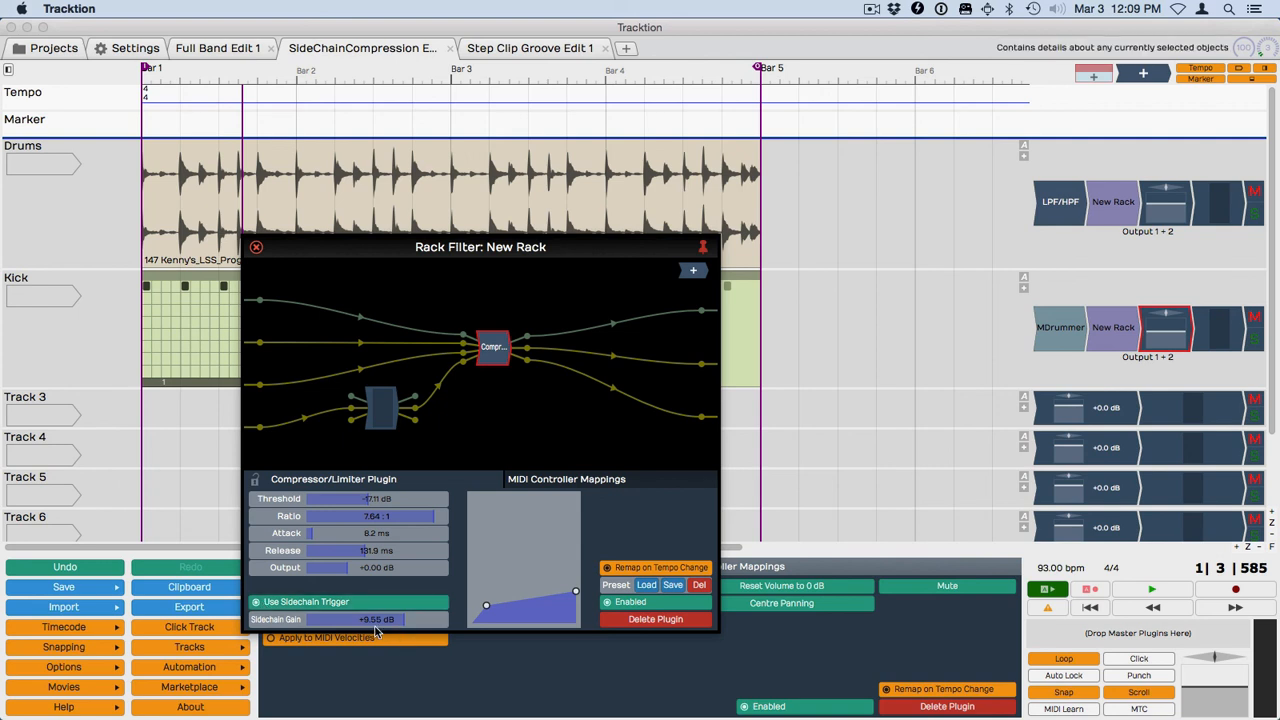
pyautogui.moveTo(375, 619); pyautogui.dragTo(370, 619)
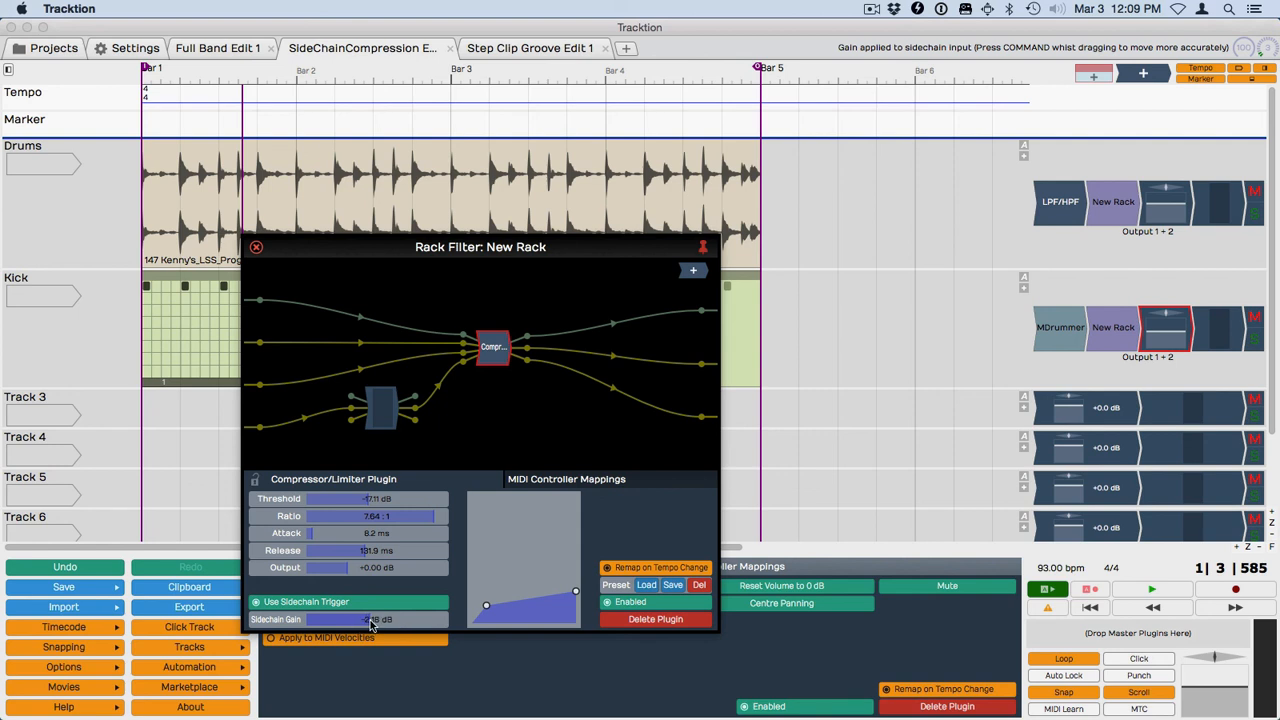
pyautogui.moveTo(370, 619); pyautogui.dragTo(362, 619)
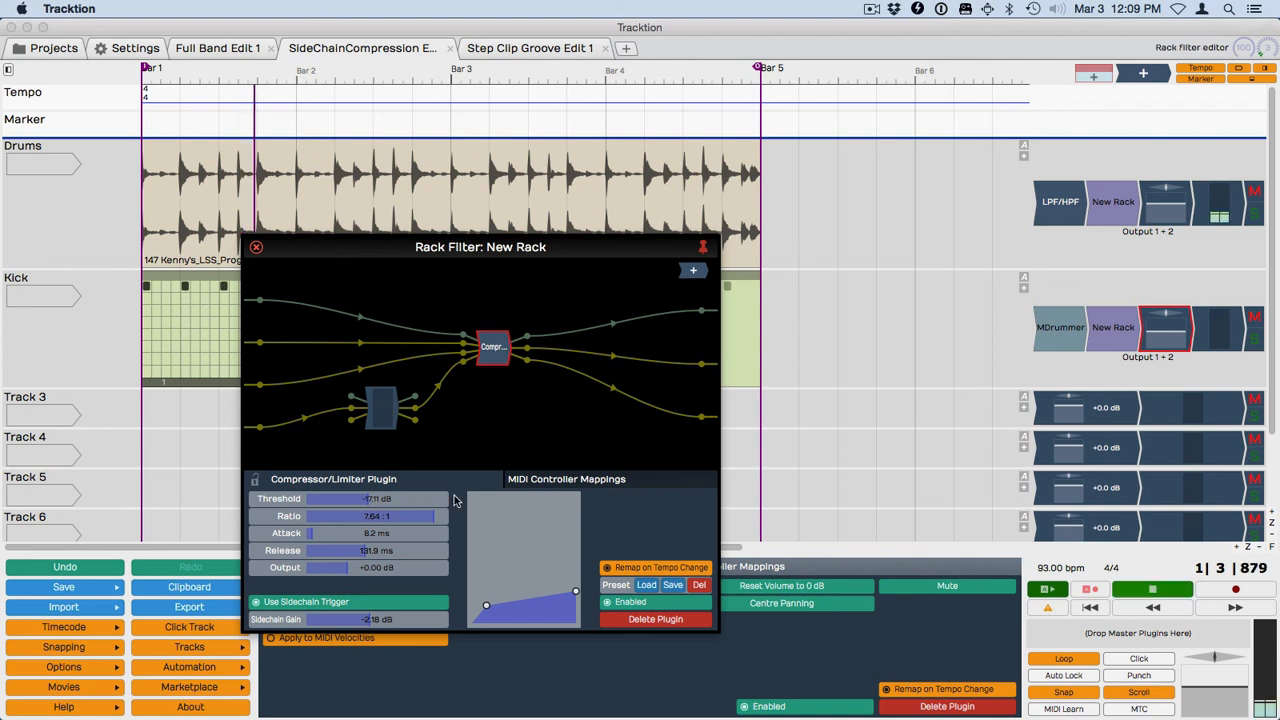
pyautogui.moveTo(340, 619); pyautogui.dragTo(370, 619)
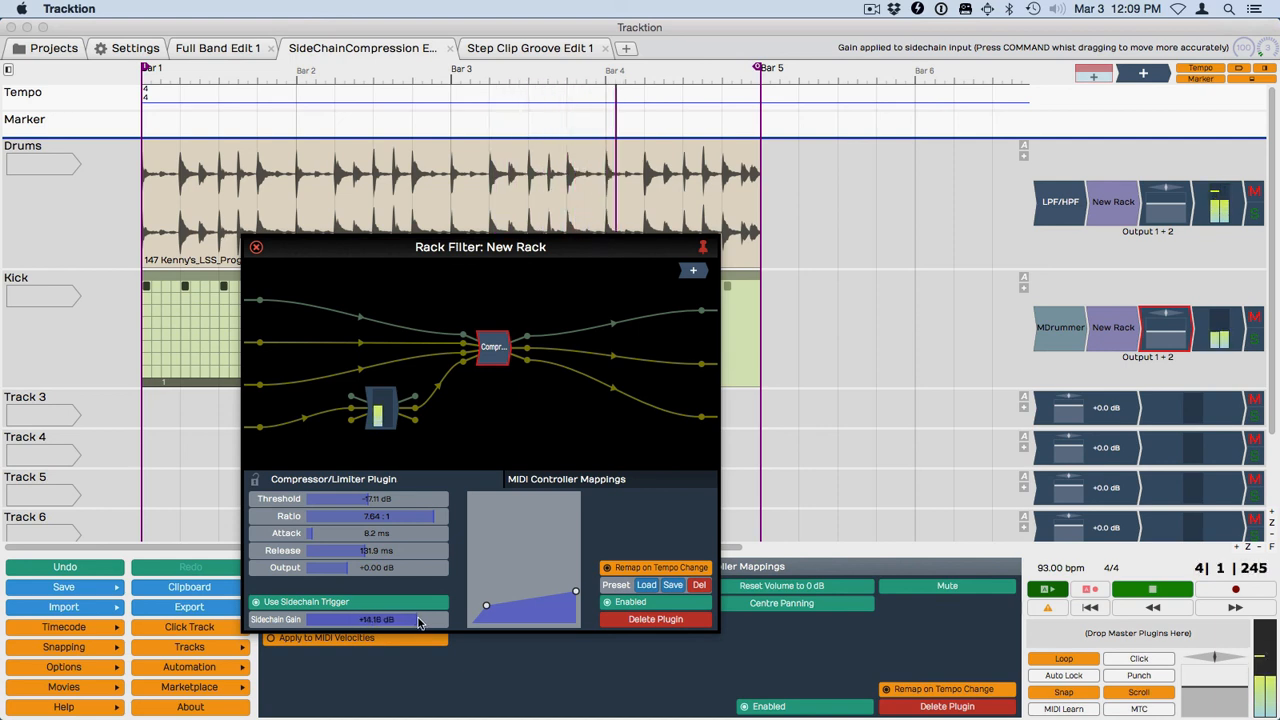
pyautogui.moveTo(418, 620); pyautogui.dragTo(408, 620)
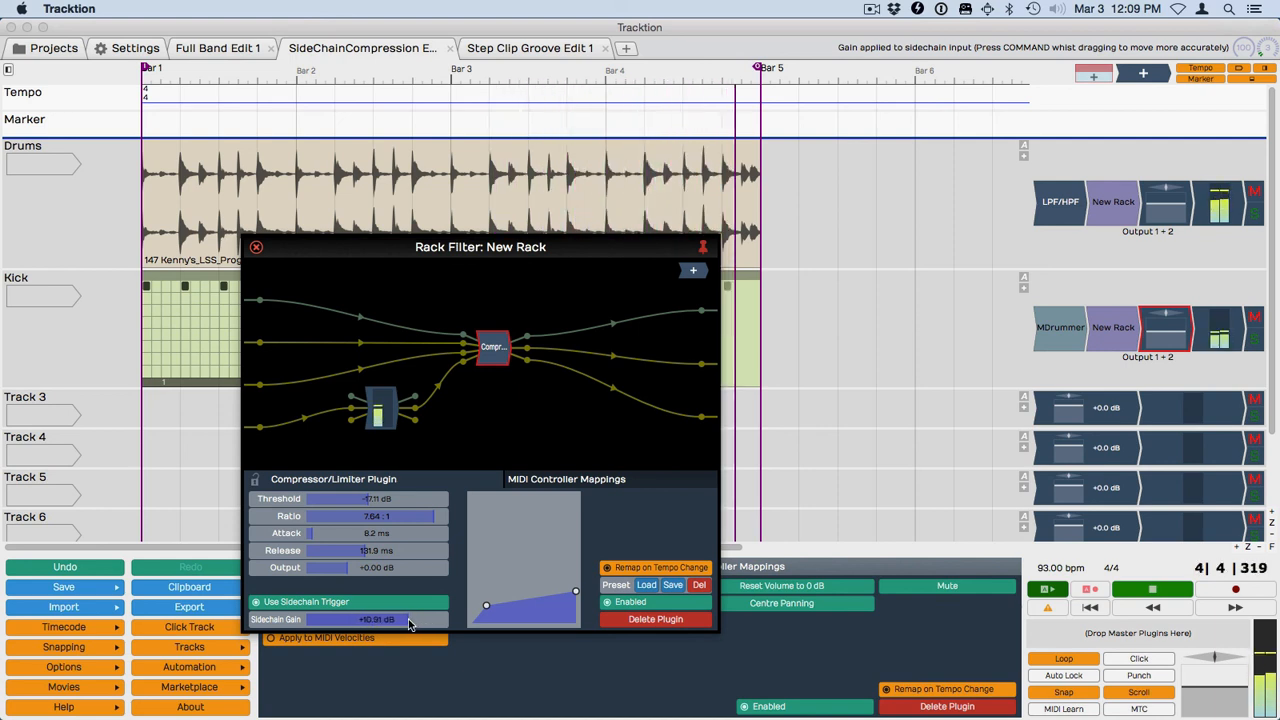
pyautogui.moveTo(400, 619); pyautogui.dragTo(410, 619)
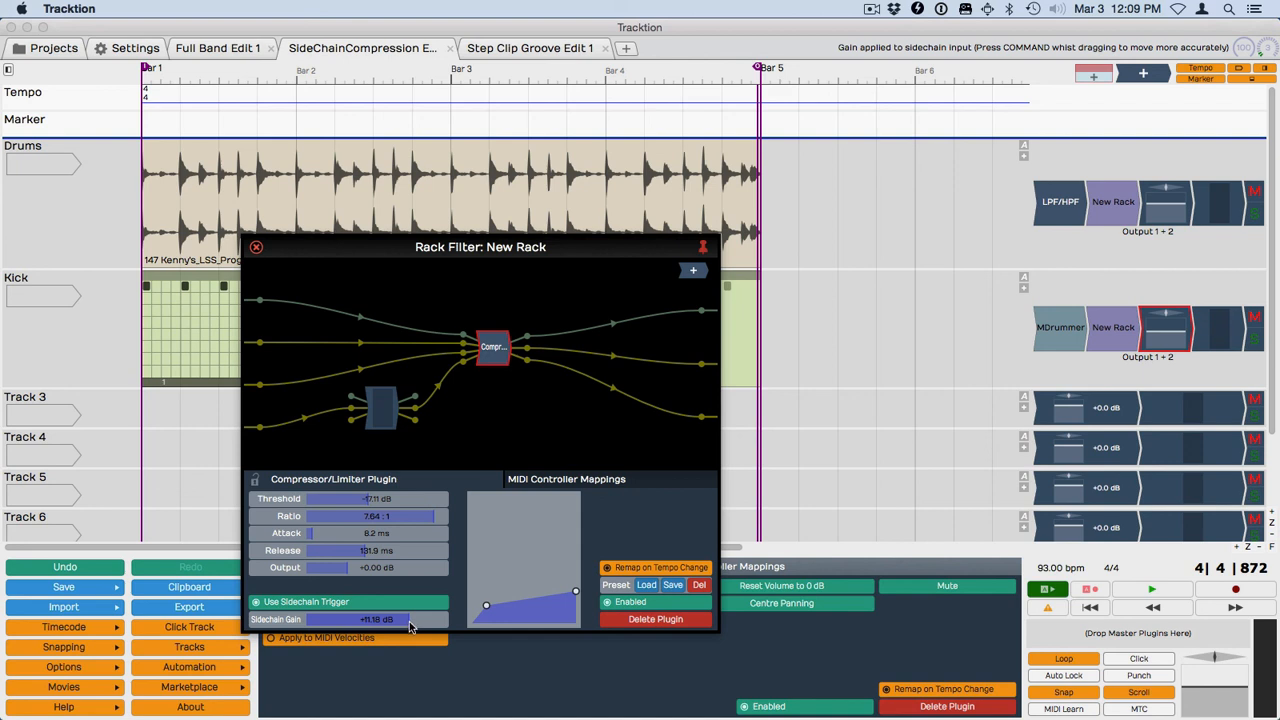